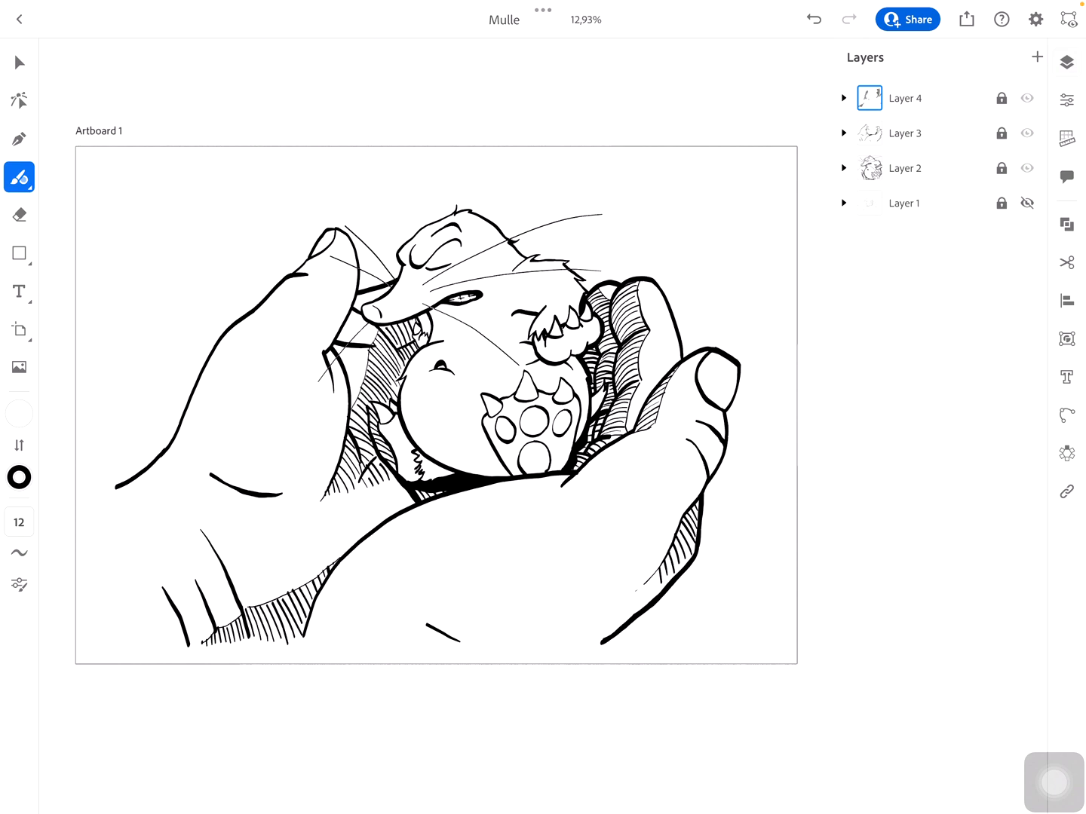
Check the hatching on Layer 4 by unlocking it, hiding and re-showing it, then locking it again
left_click(607, 455)
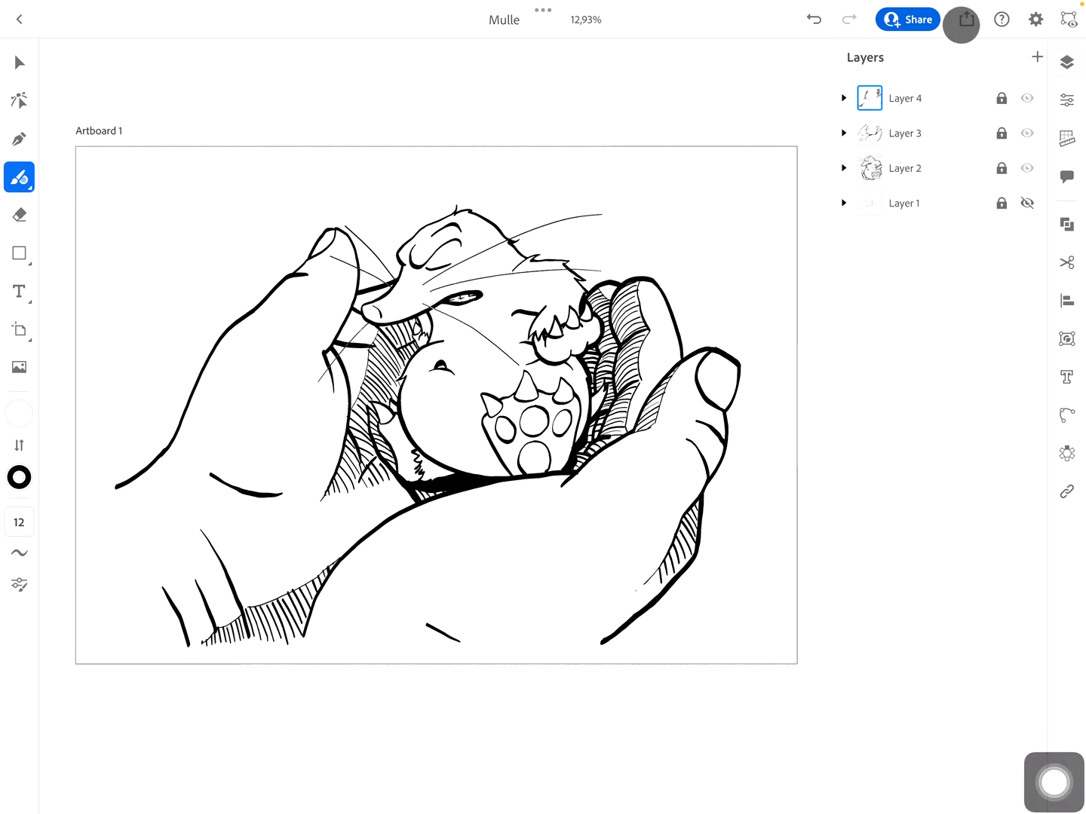
left_click(962, 18)
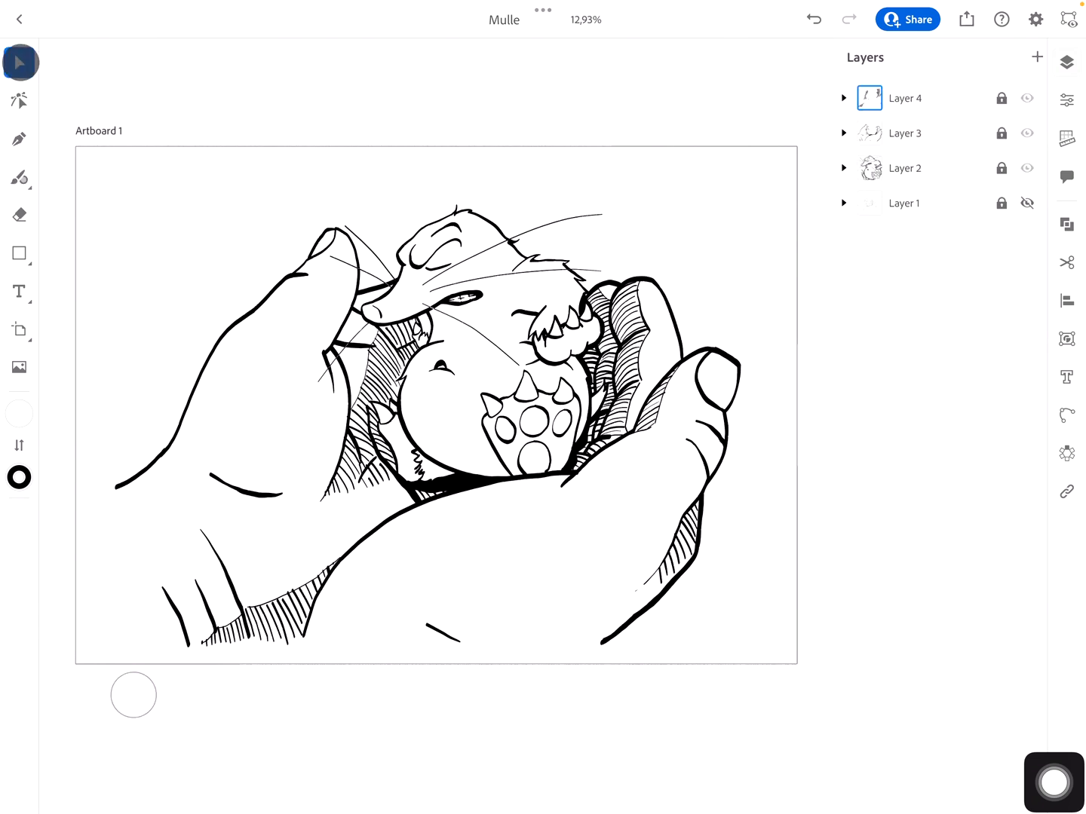
left_click(290, 386)
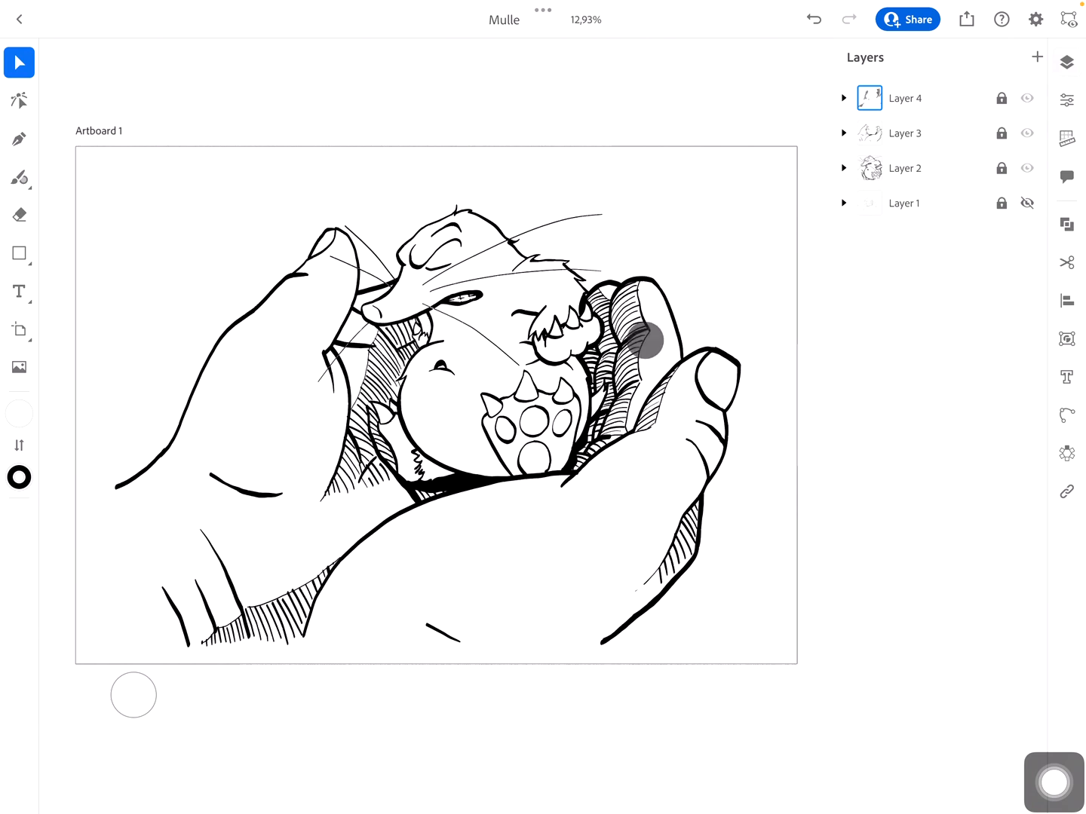
mouse_move(647, 264)
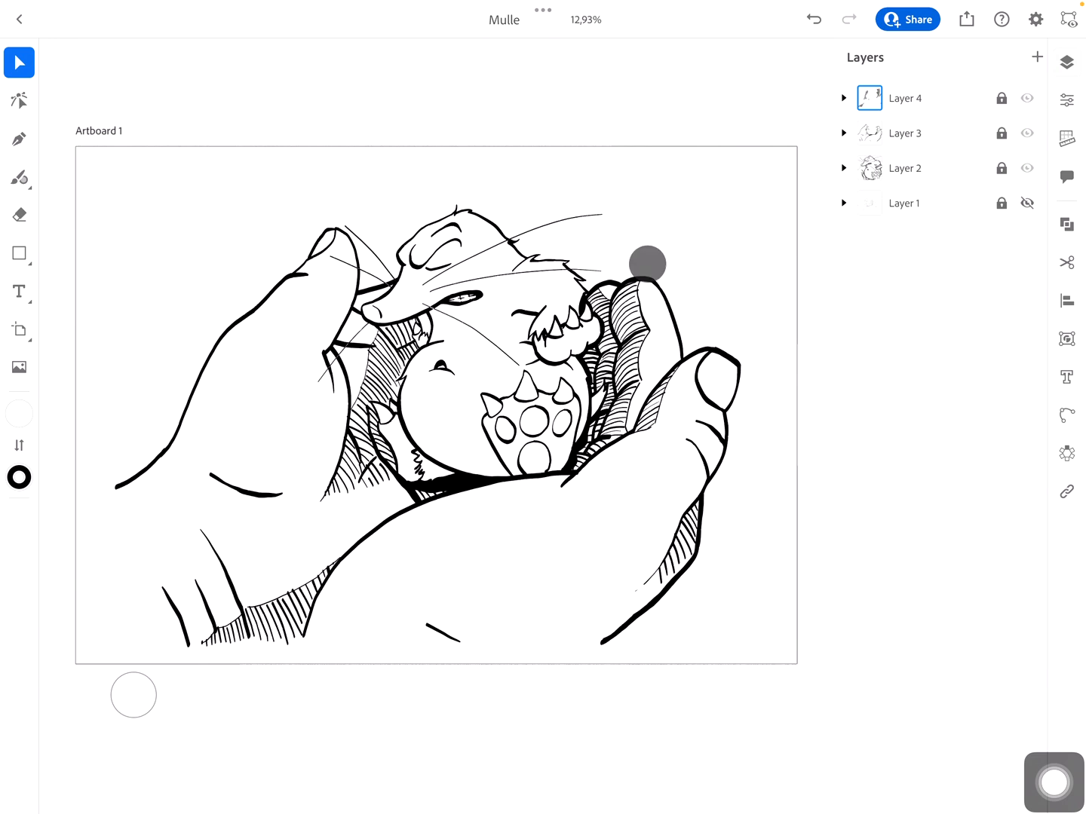
left_click_drag(647, 264, 678, 336)
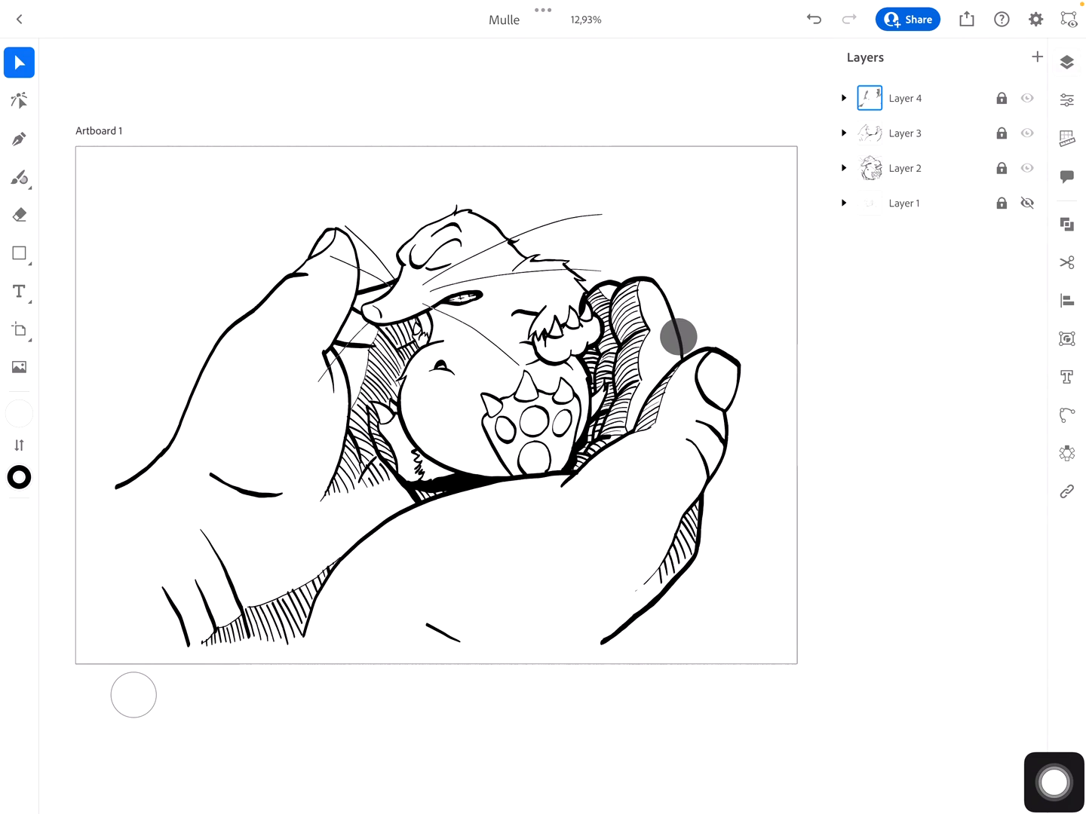
mouse_move(771, 127)
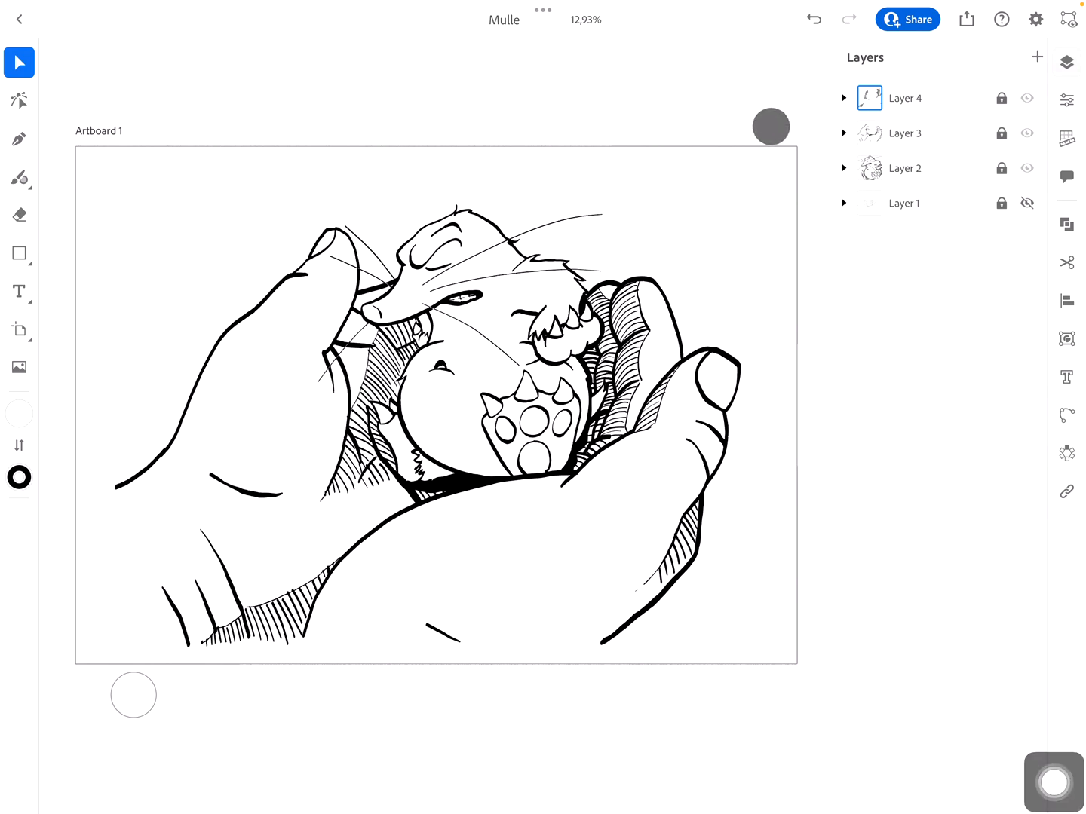
left_click(1002, 98)
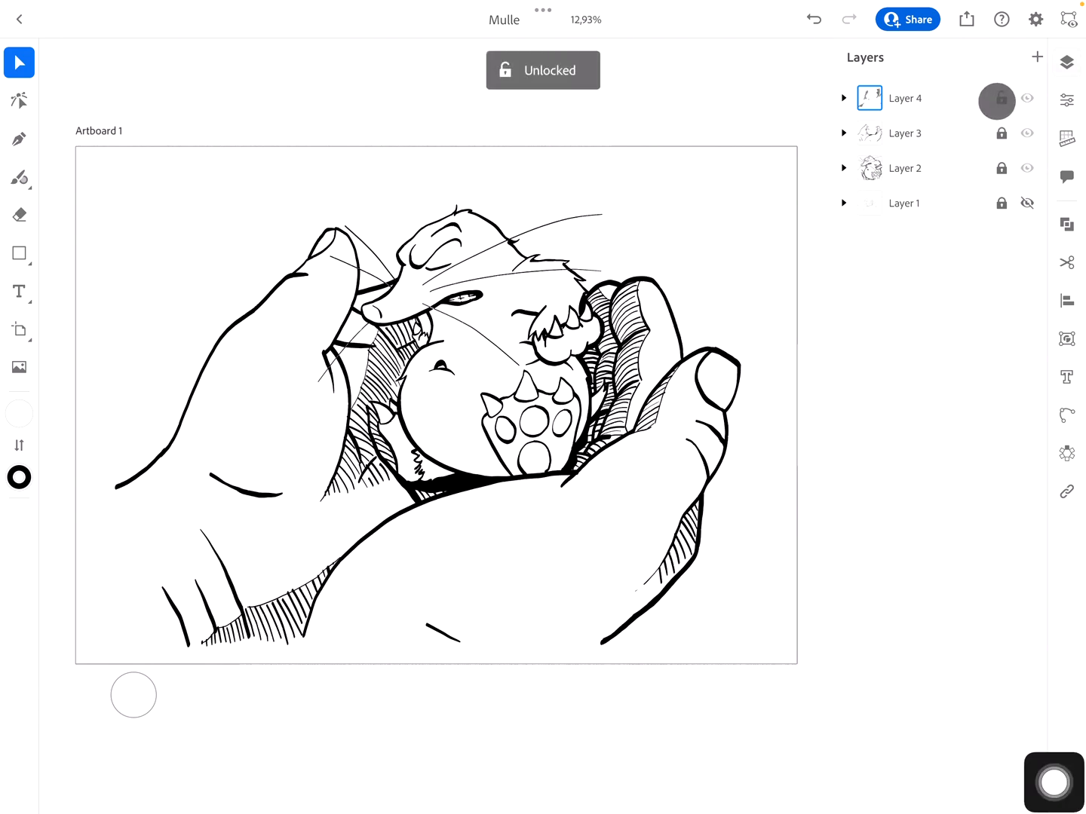
left_click(1025, 99)
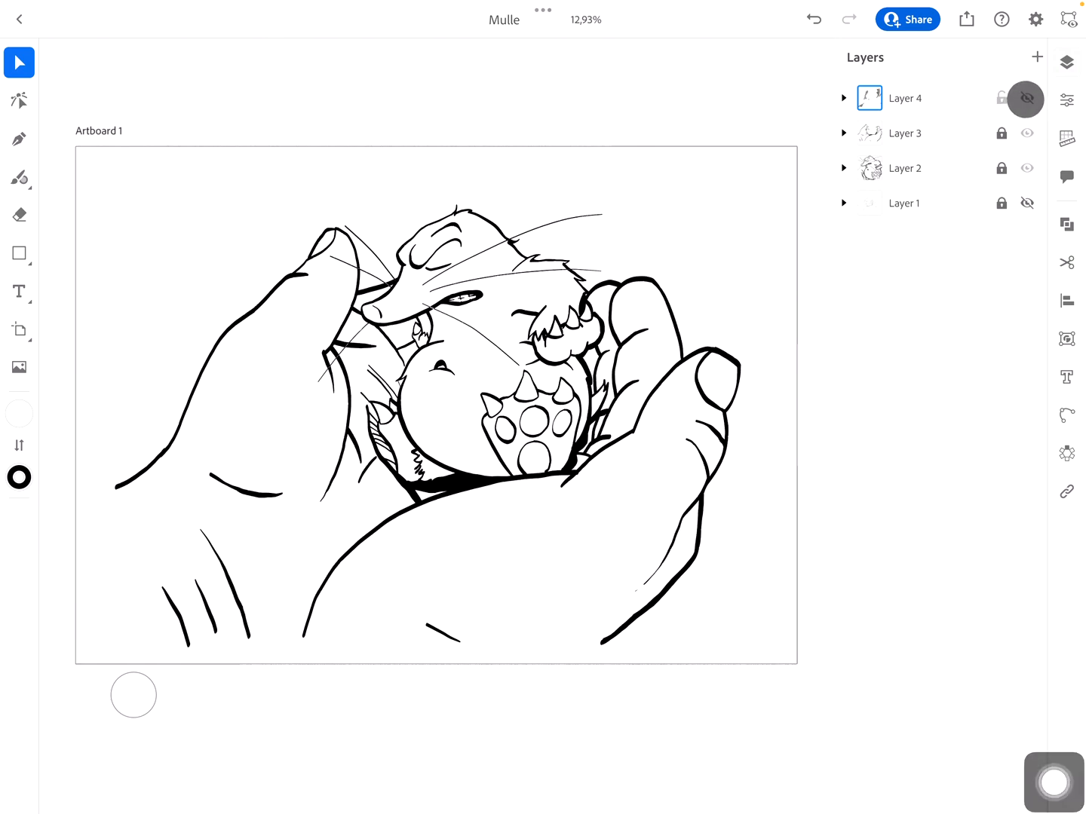
left_click(1026, 100)
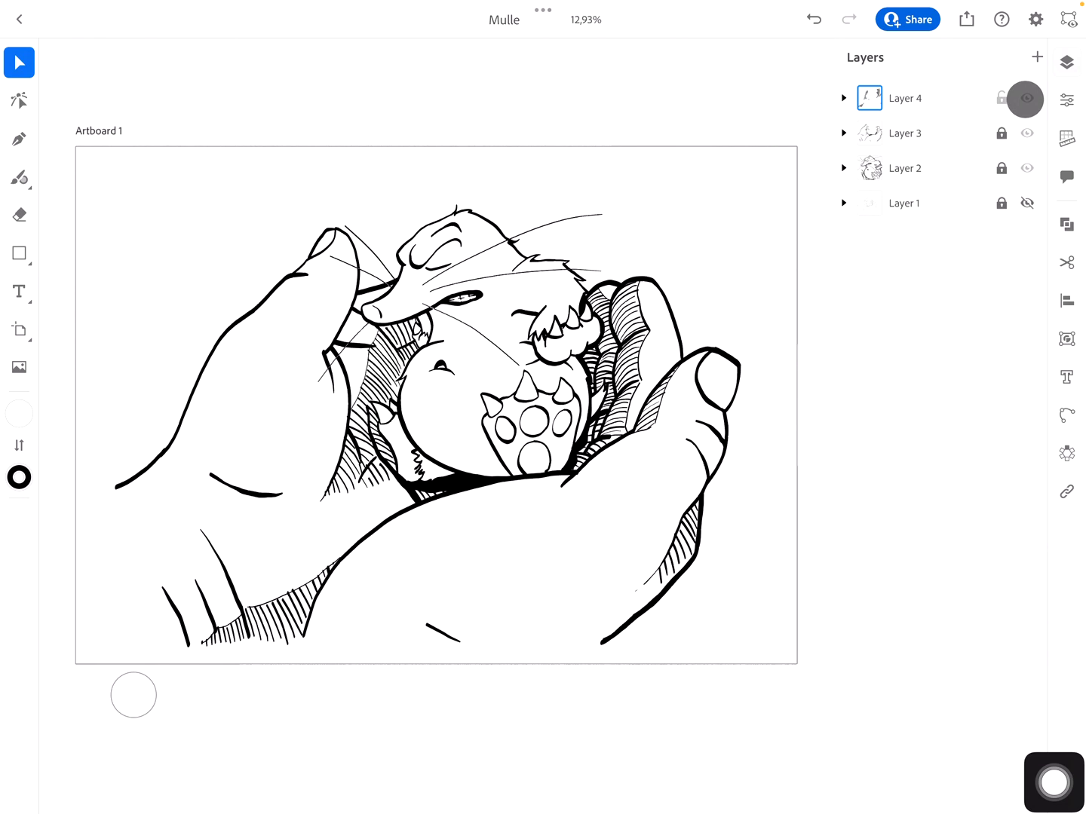
left_click(1001, 98)
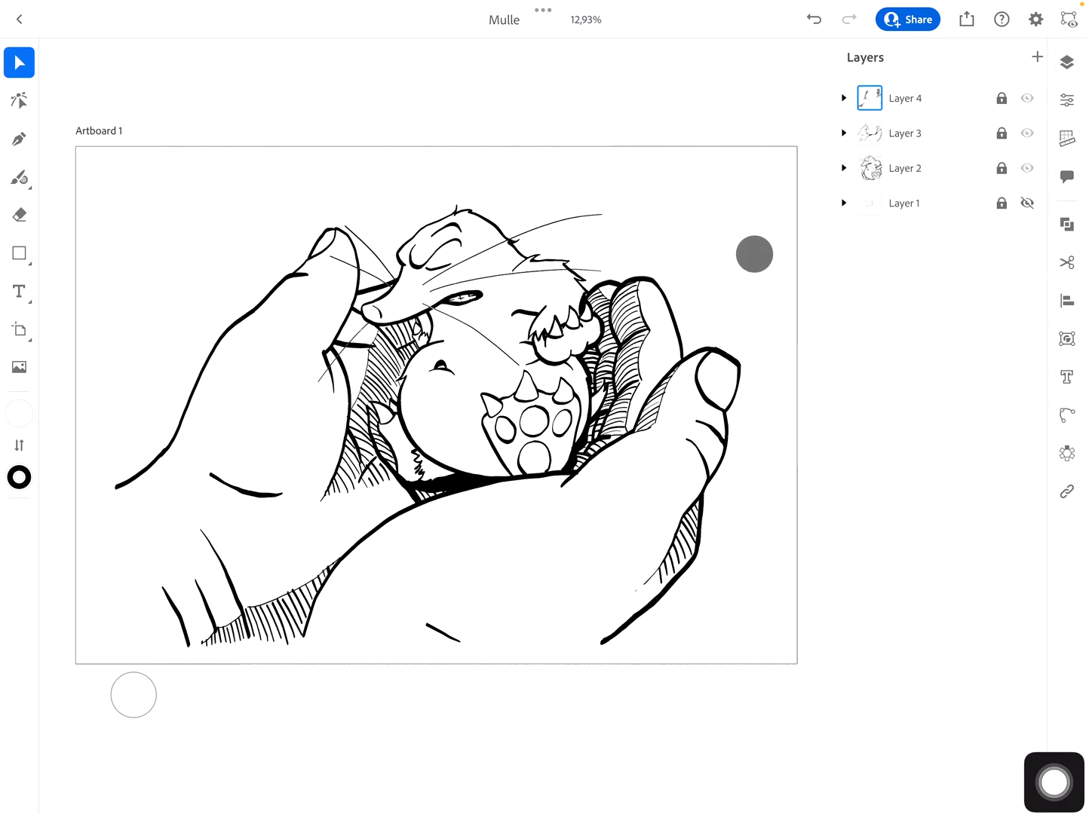
Export Artboard 1 (range 1) as a PNG with transparent background via Share > Export as
left_click(965, 18)
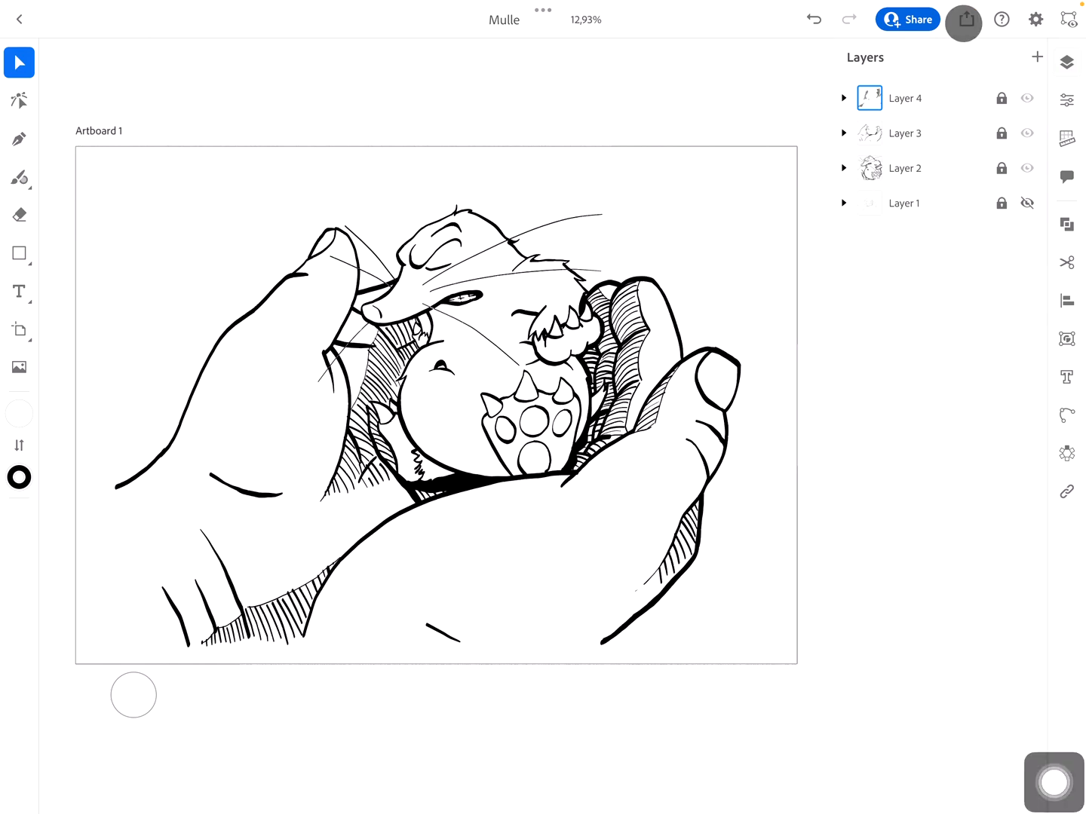
left_click(964, 18)
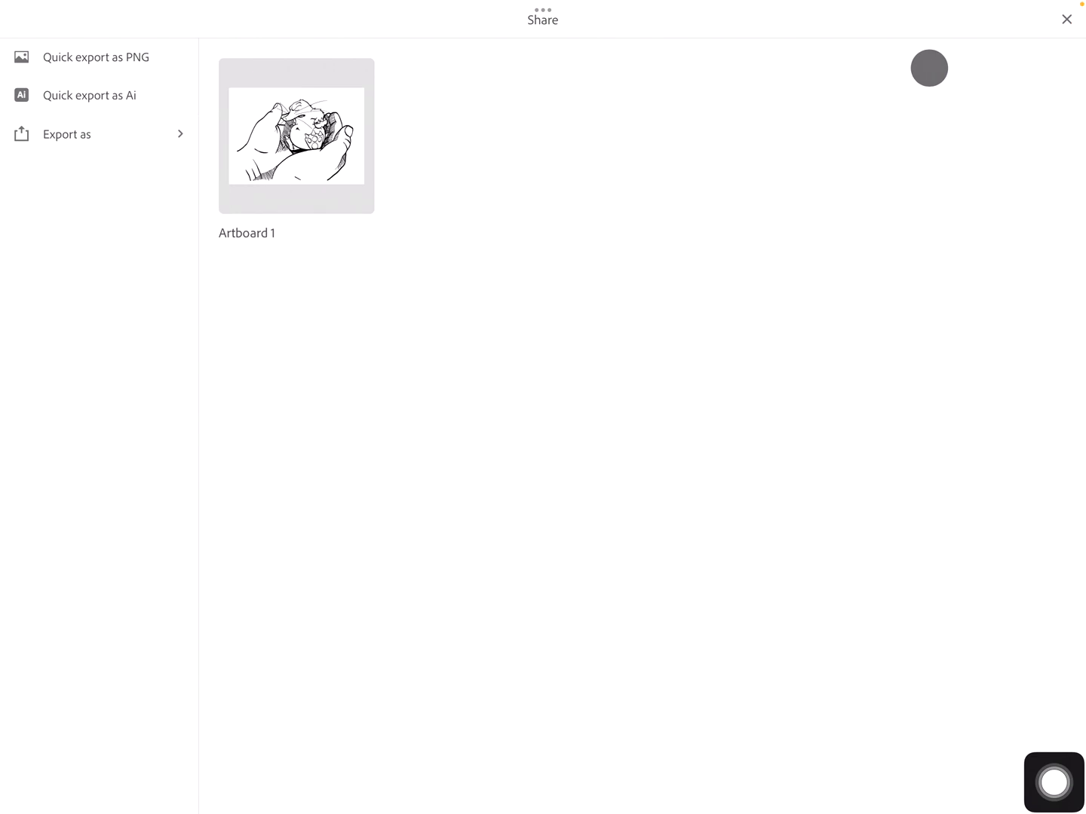
mouse_move(619, 148)
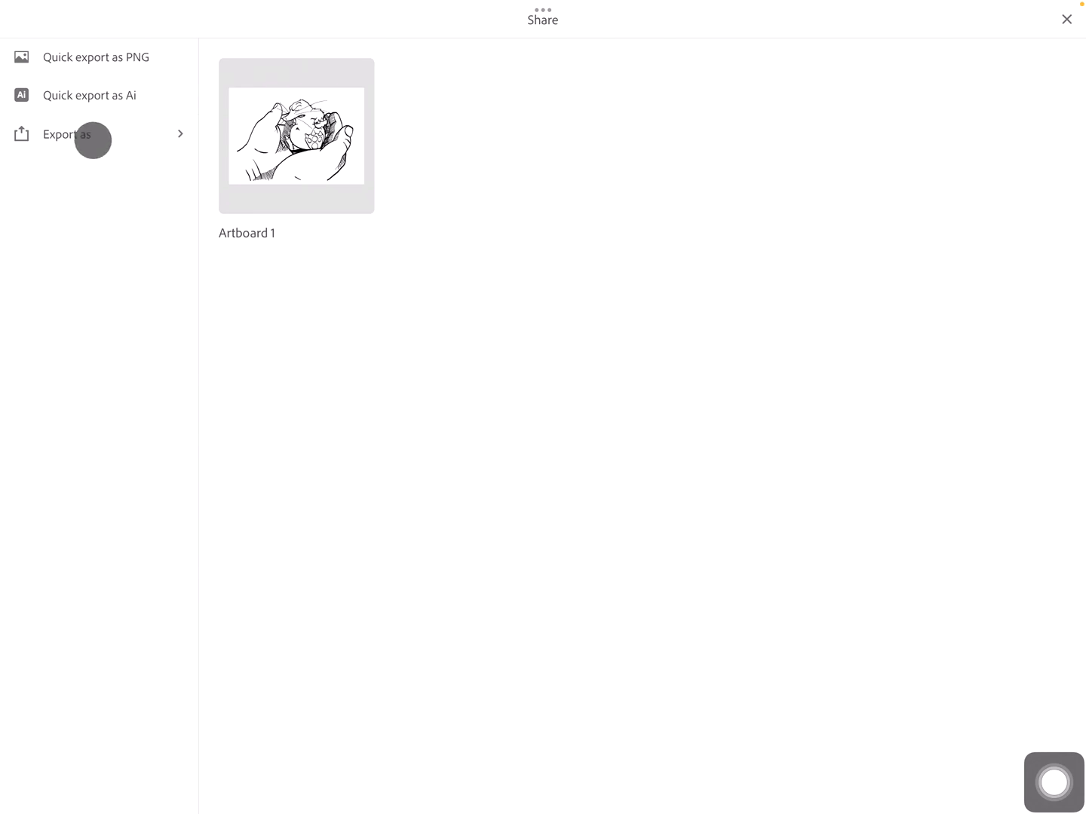
left_click(66, 134)
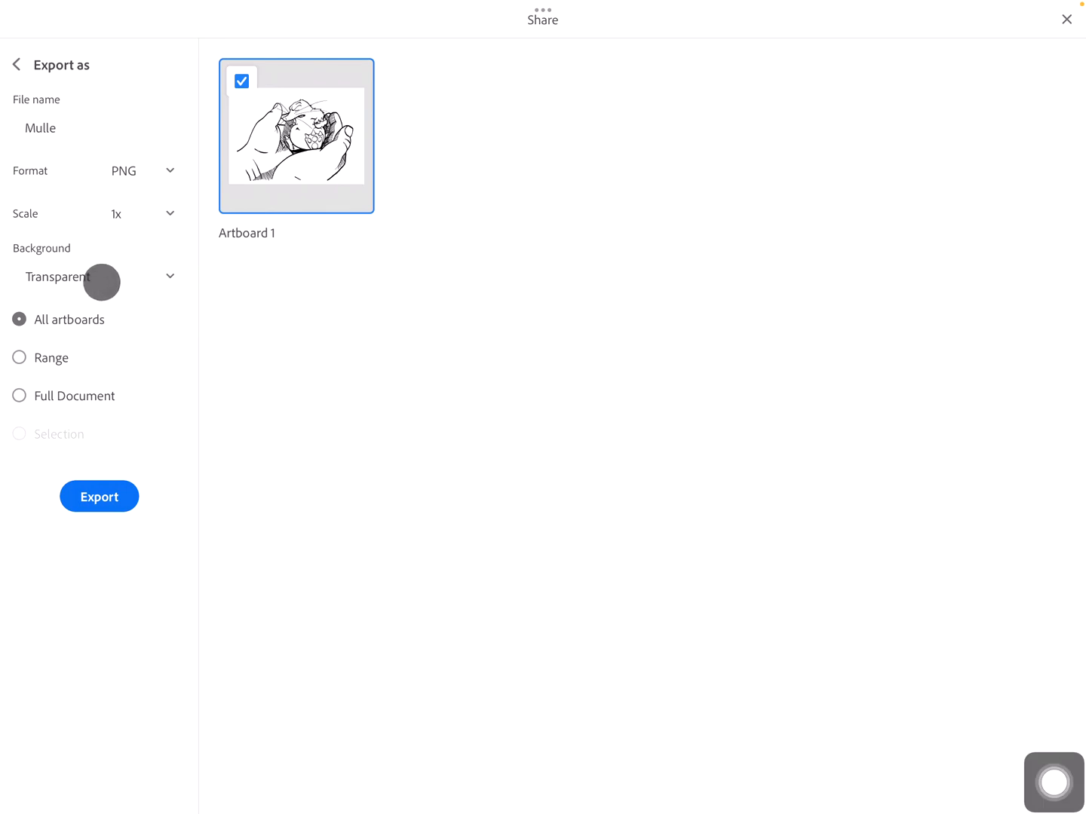
mouse_move(253, 326)
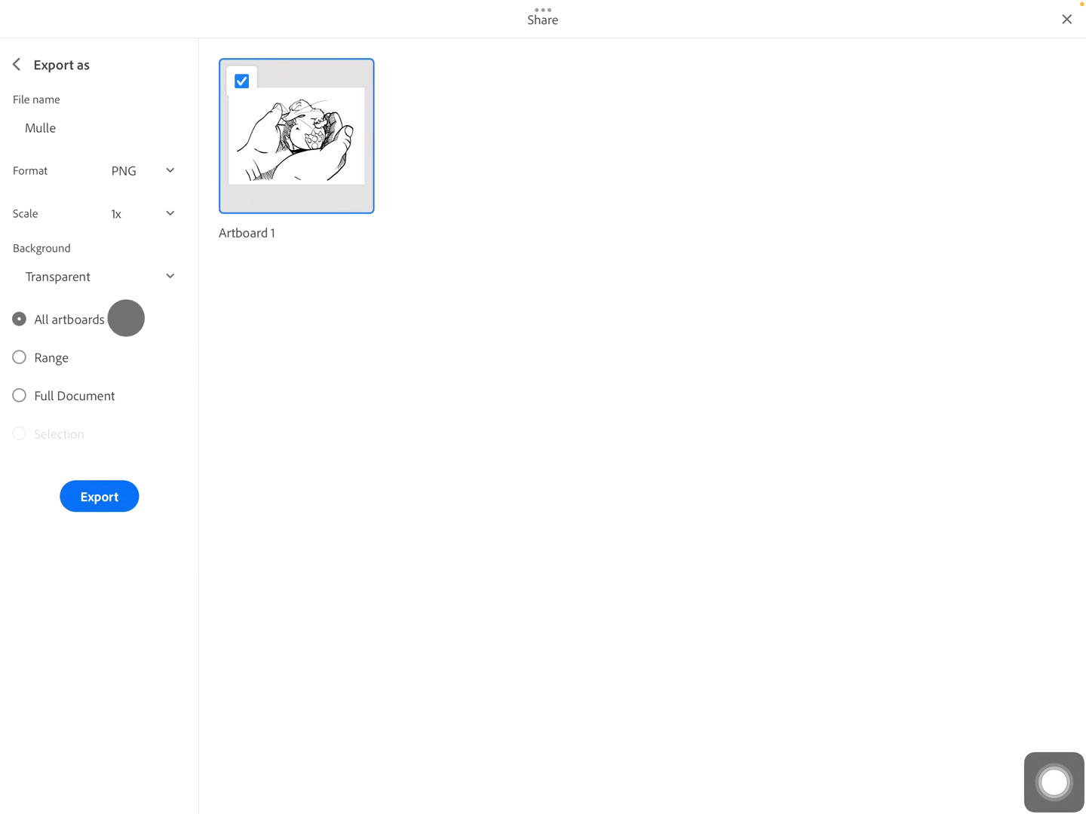
mouse_move(72, 359)
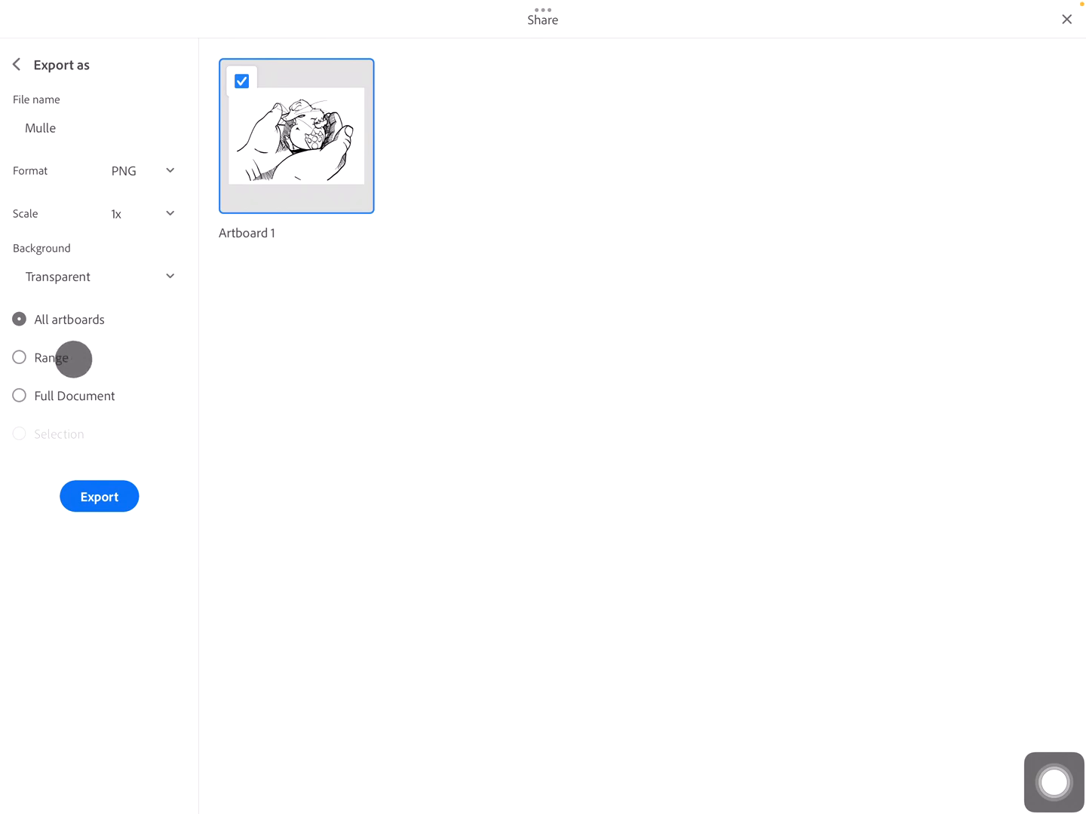
left_click(18, 359)
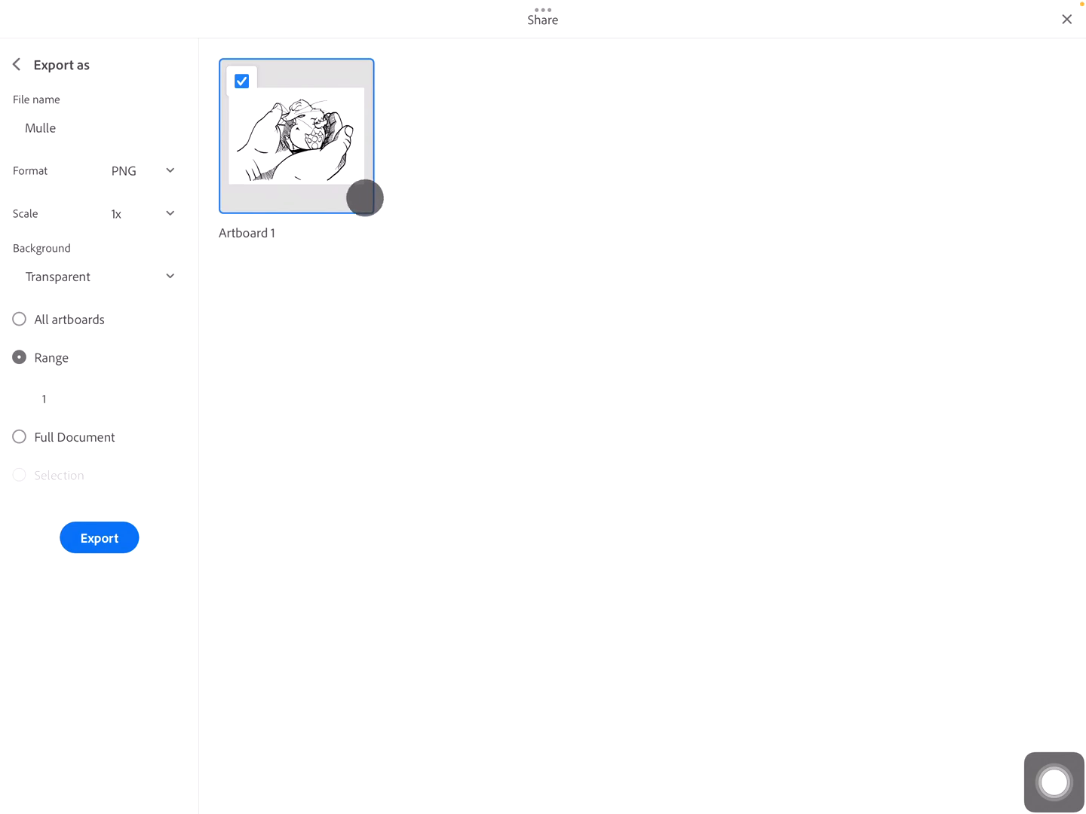
mouse_move(401, 354)
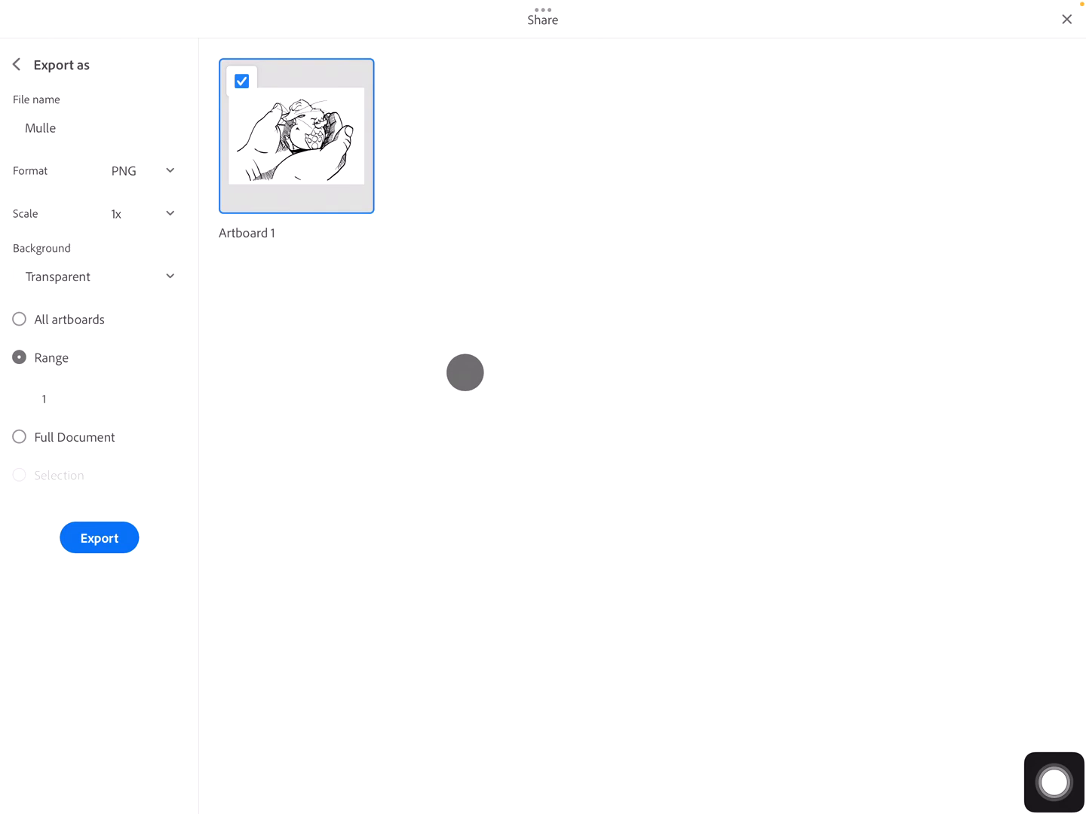
left_click(100, 537)
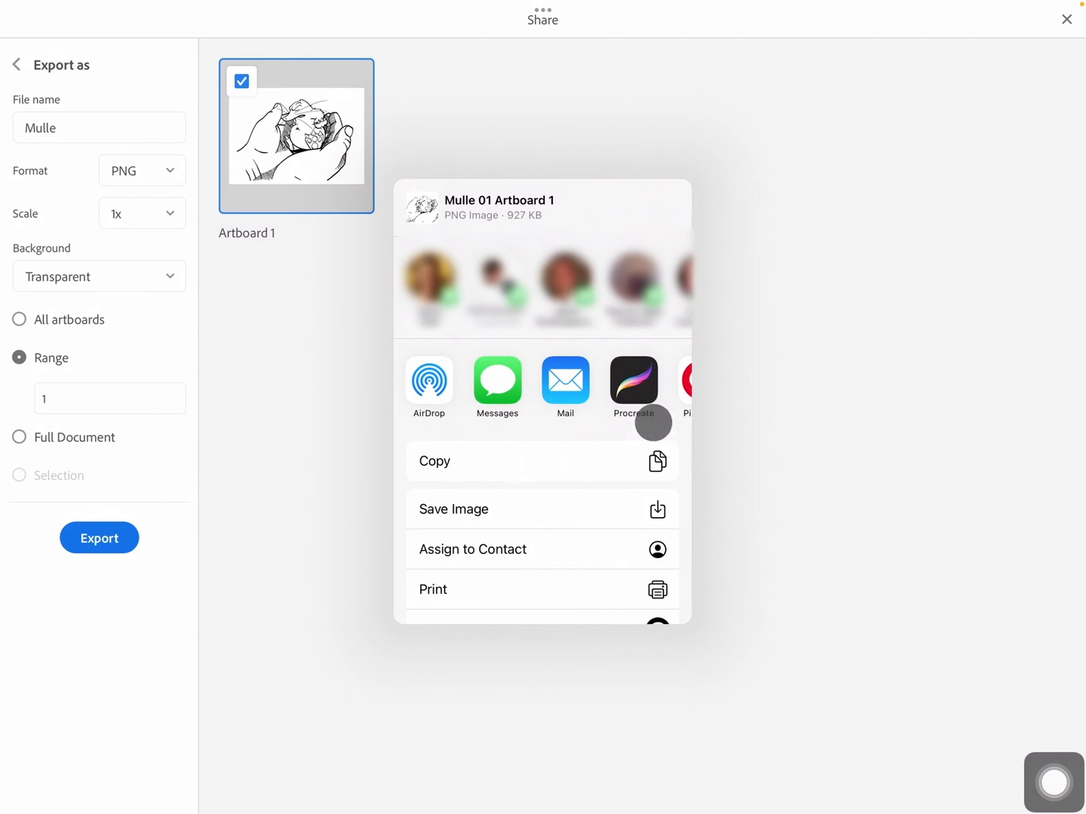
Send the PNG to Procreate and open 'Mulle 01 Artboard 1' from the gallery as a canvas
left_click(633, 380)
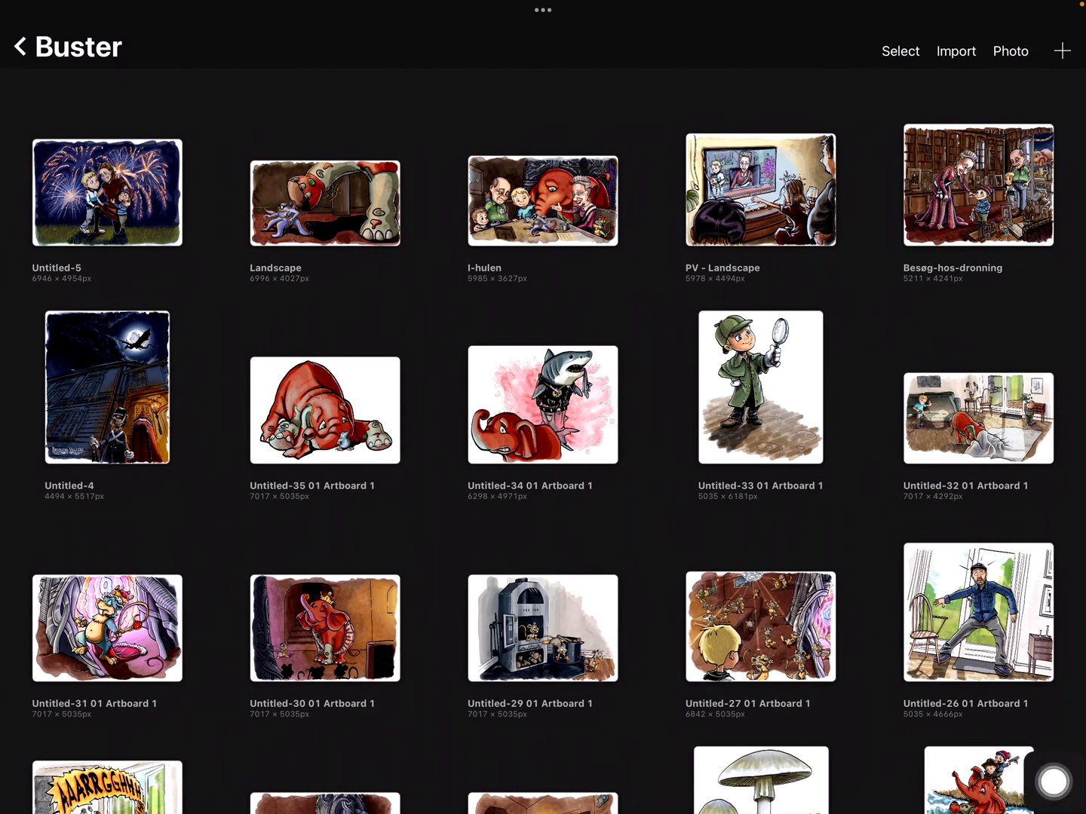
left_click(18, 47)
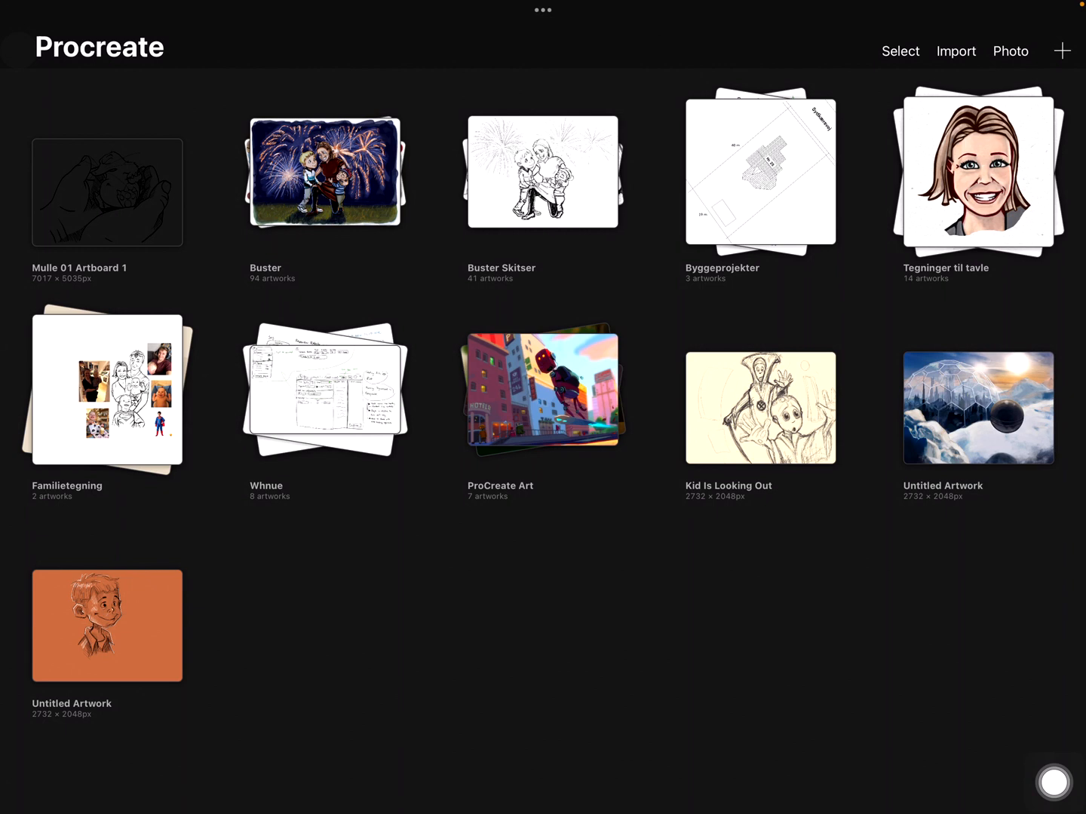
left_click(107, 193)
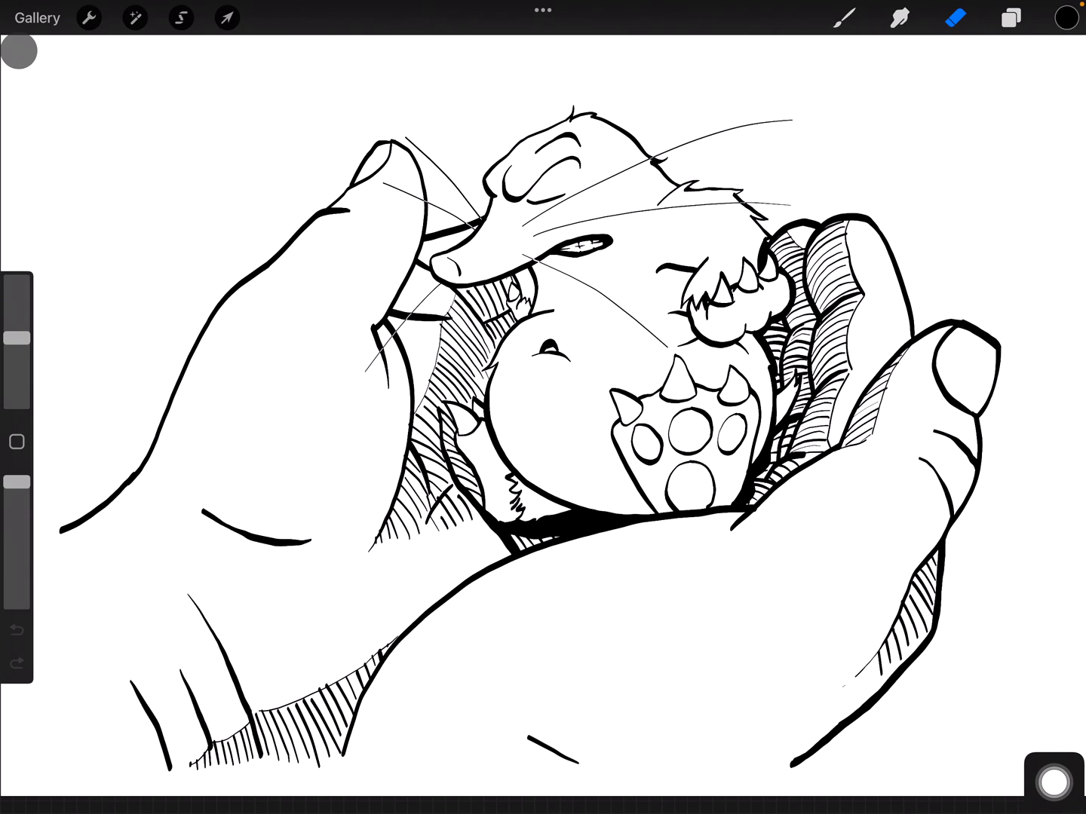
Leave the Procreate canvas and return to Illustrator's Export as settings
left_click(1010, 19)
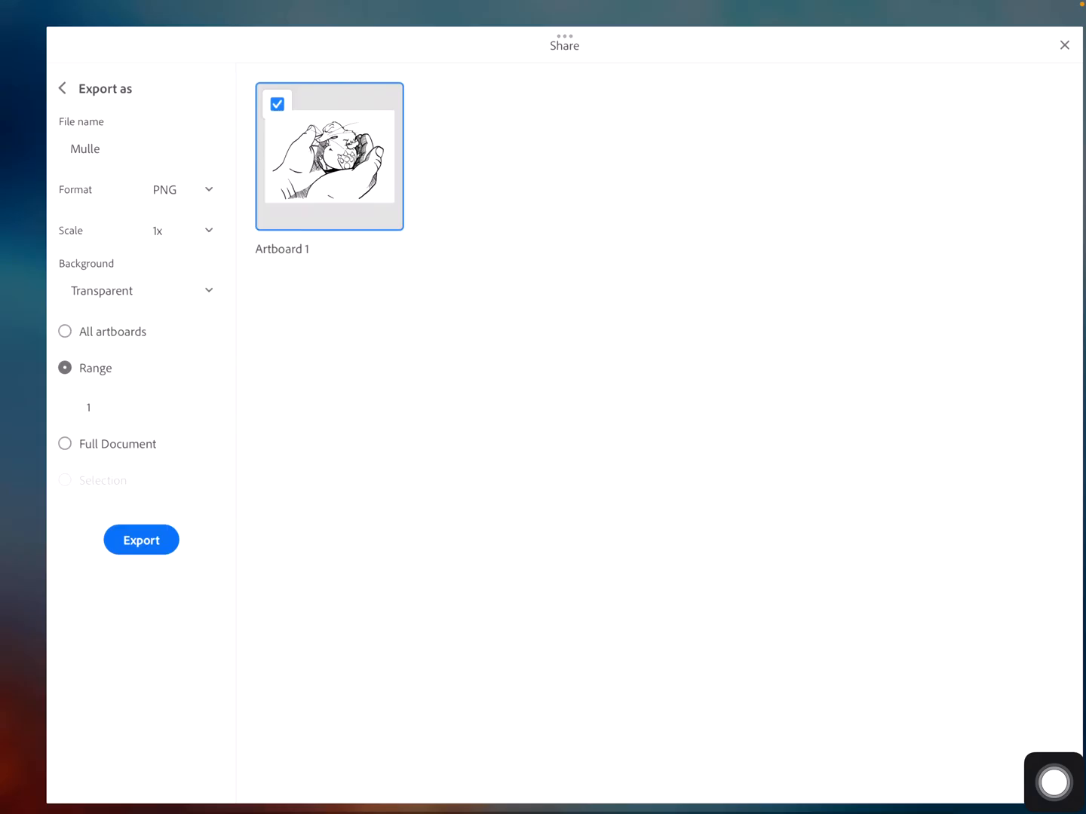
Return to the drawing and hide the hatching layer, Layer 4
left_click(64, 87)
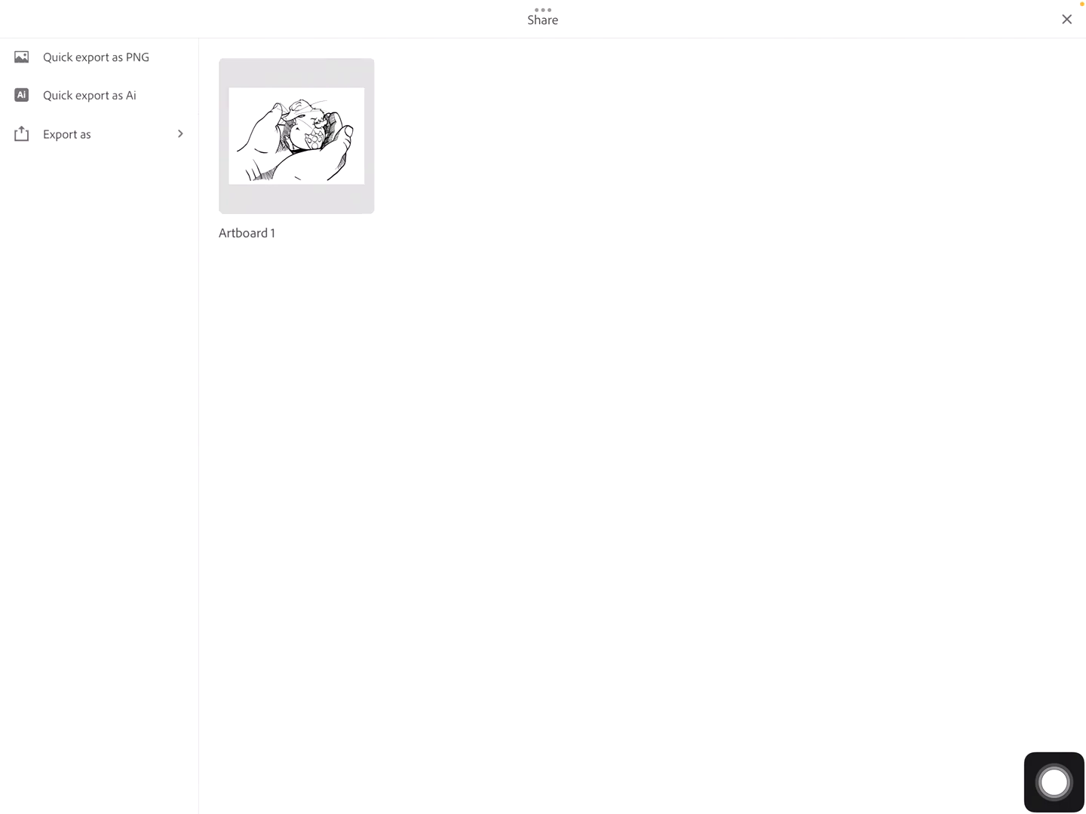
left_click(1064, 18)
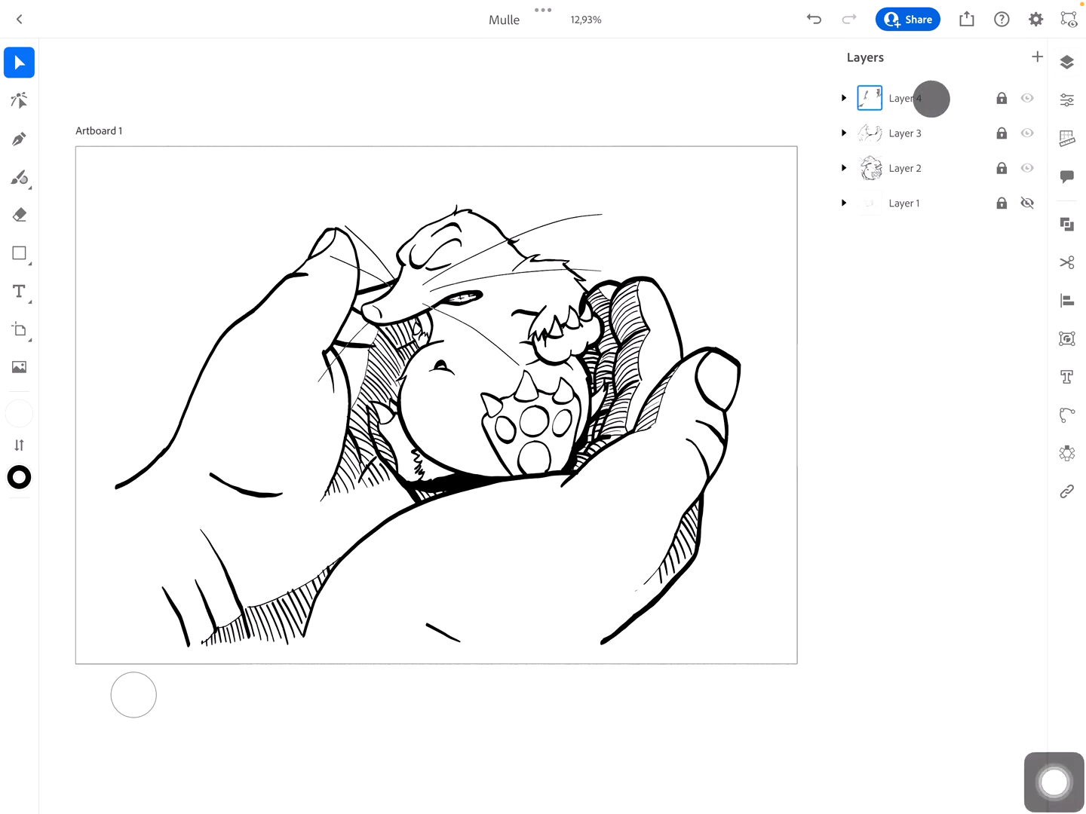
left_click(1026, 98)
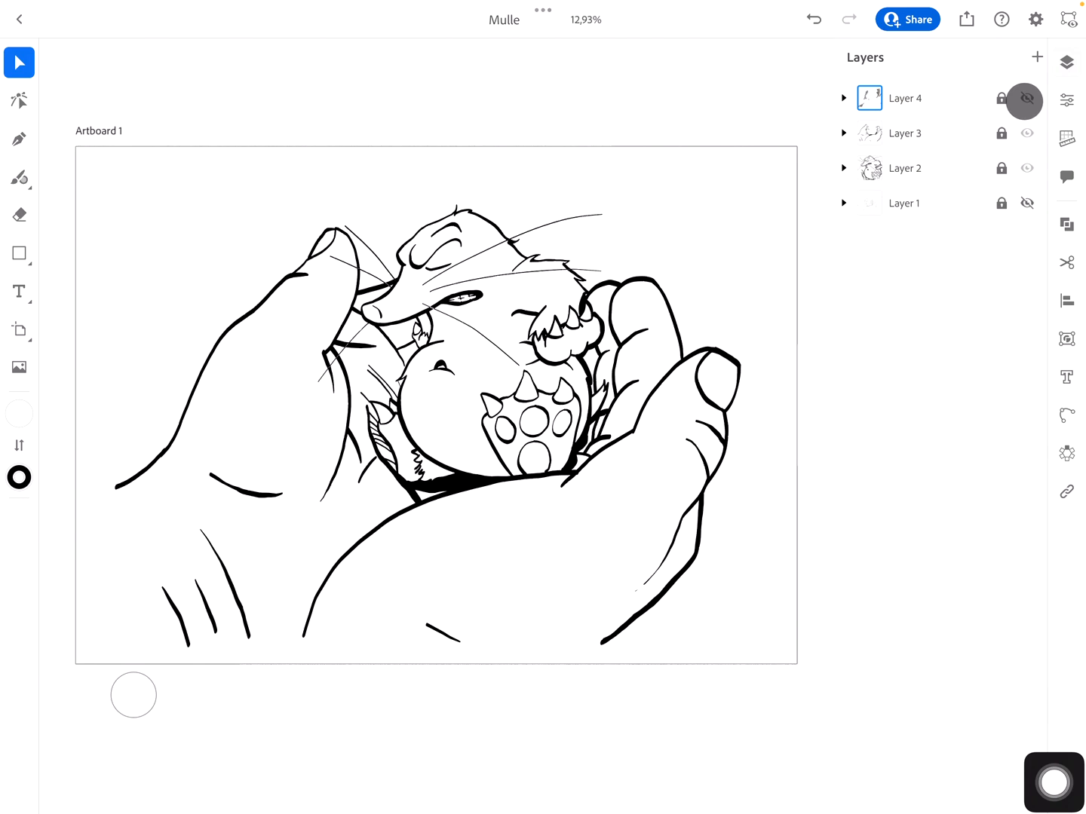
Re-export Artboard 1 (range 1) as a transparent PNG containing only the line art
left_click(967, 18)
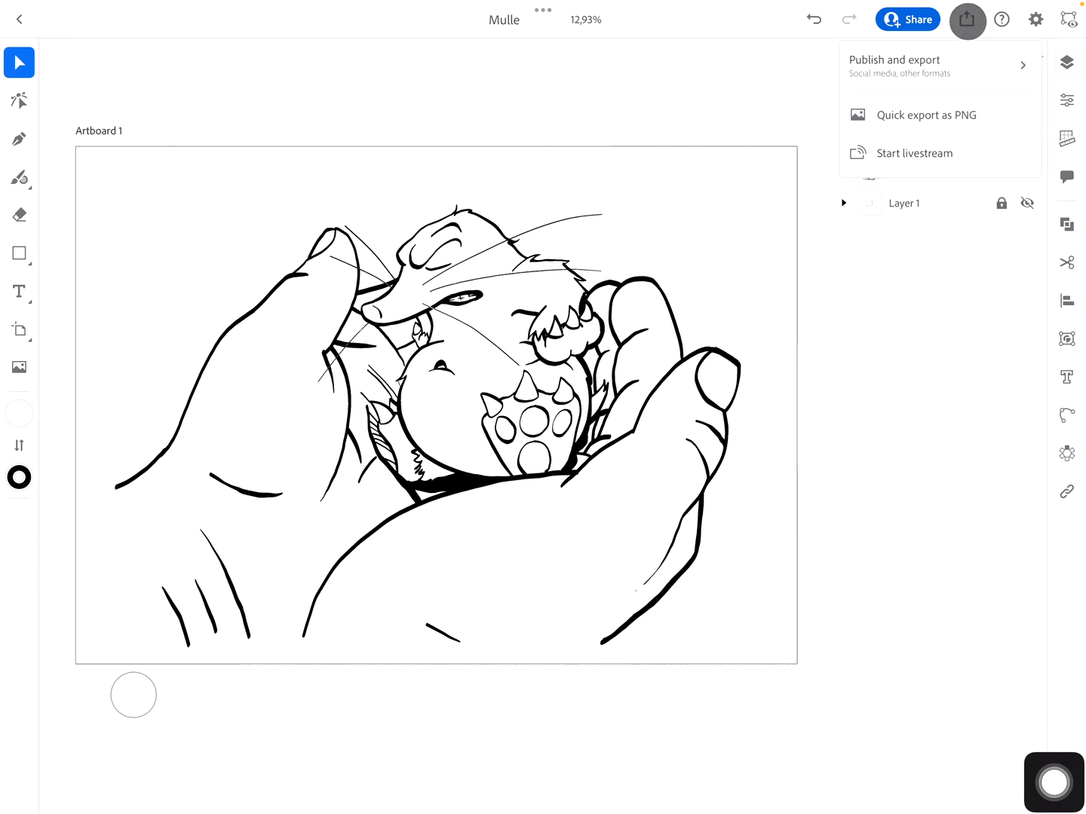
left_click(896, 65)
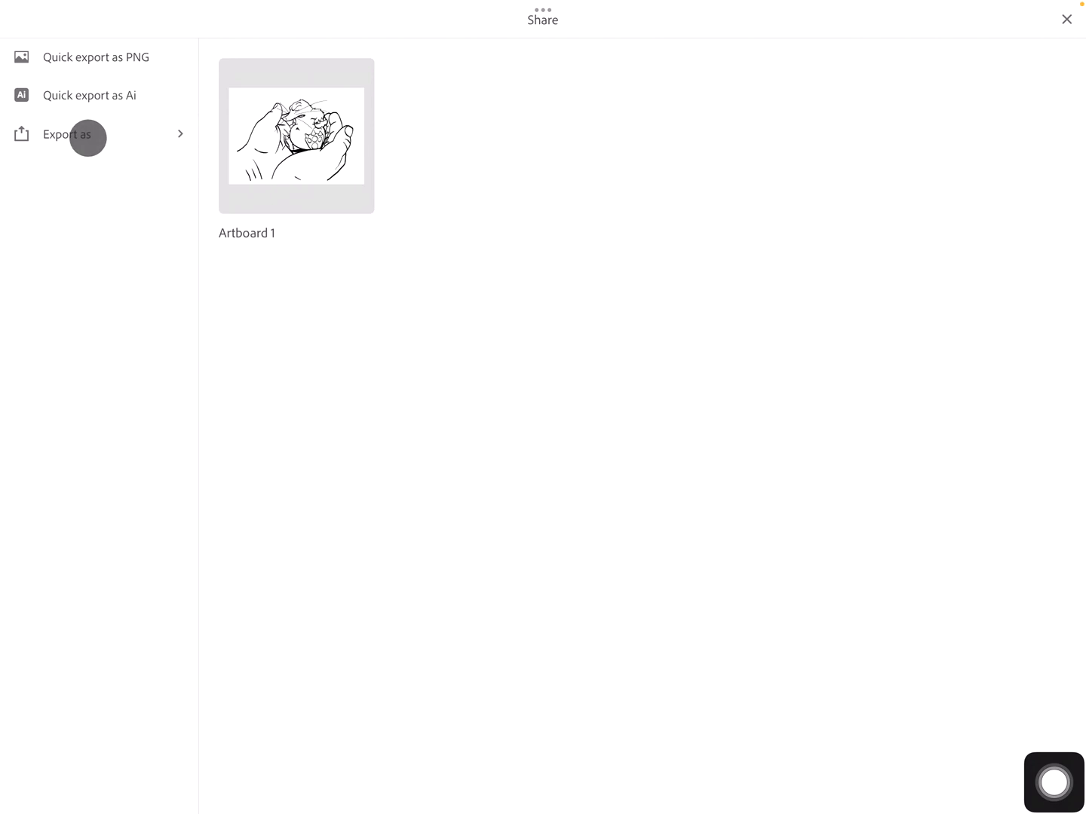
left_click(66, 134)
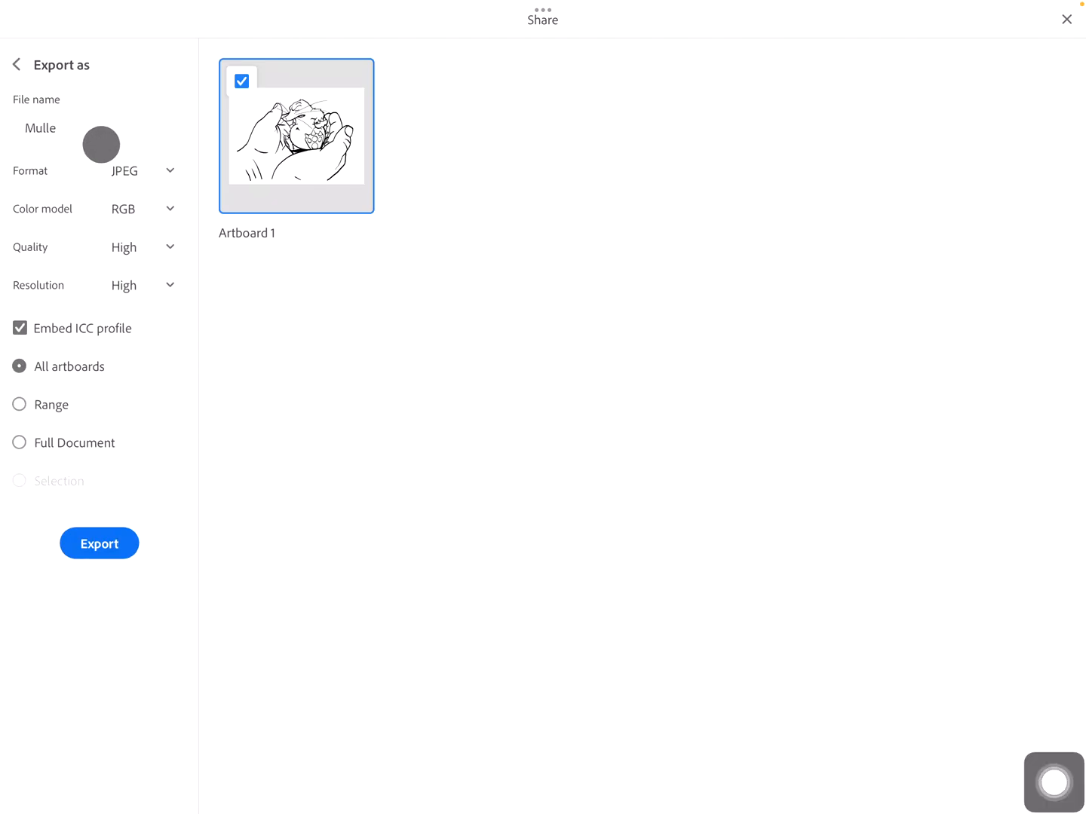
left_click(139, 170)
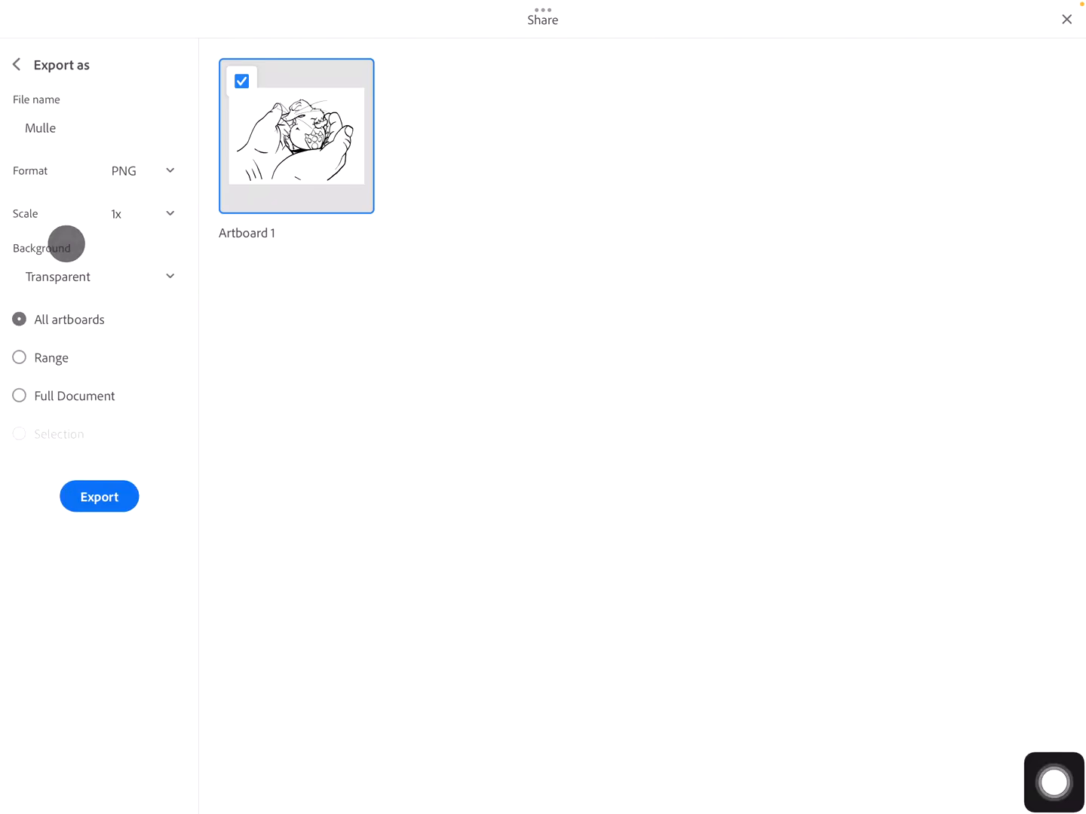
left_click(18, 358)
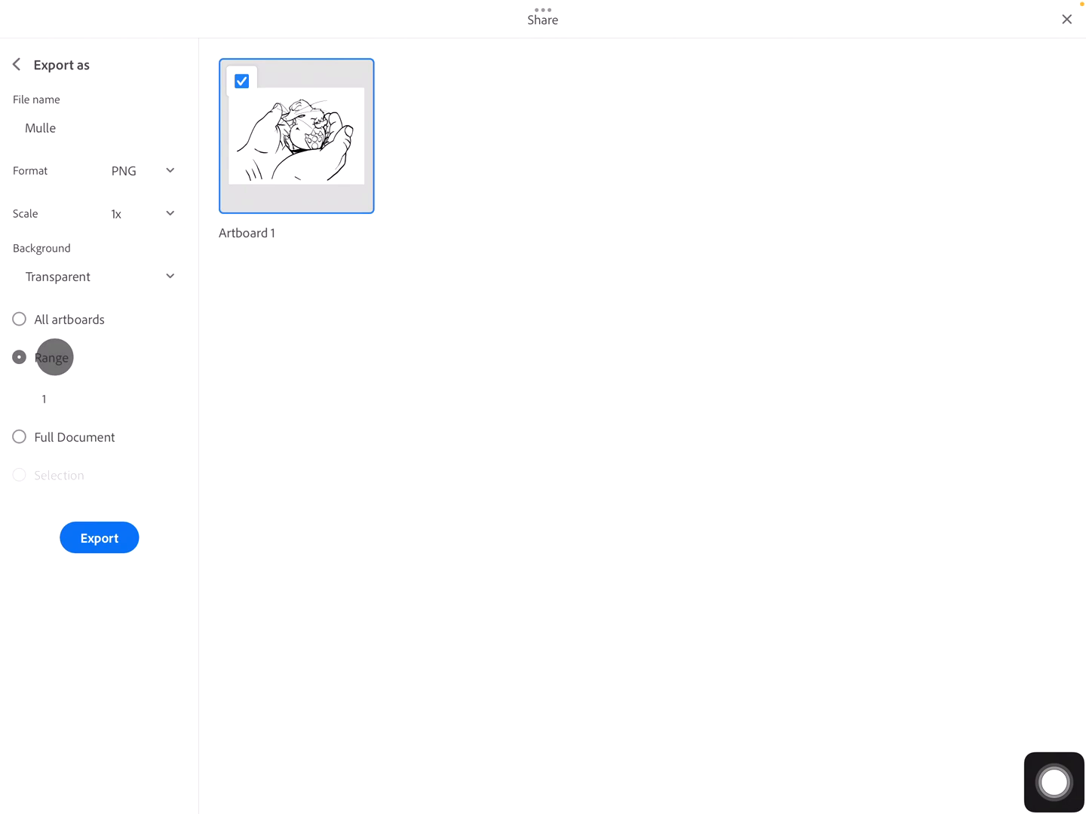
left_click(100, 537)
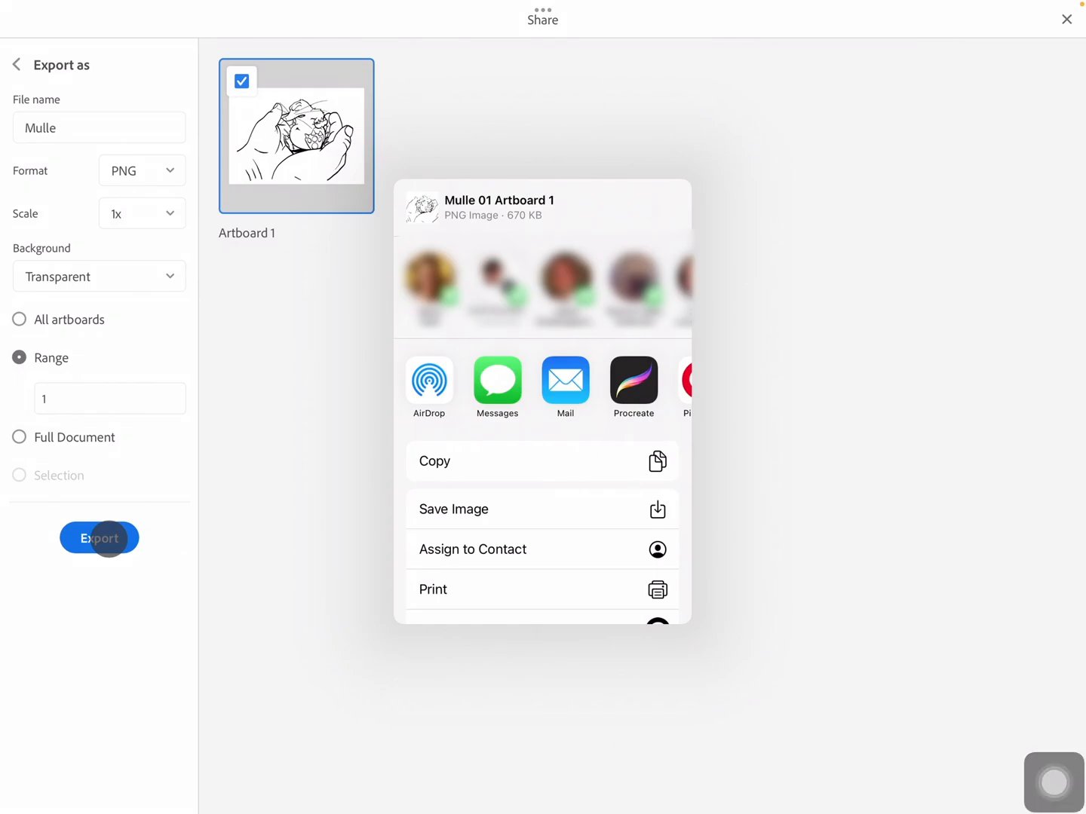
Dismiss the share sheet, glance at the single-layer Procreate version, and return to Illustrator's export screen
left_click(633, 380)
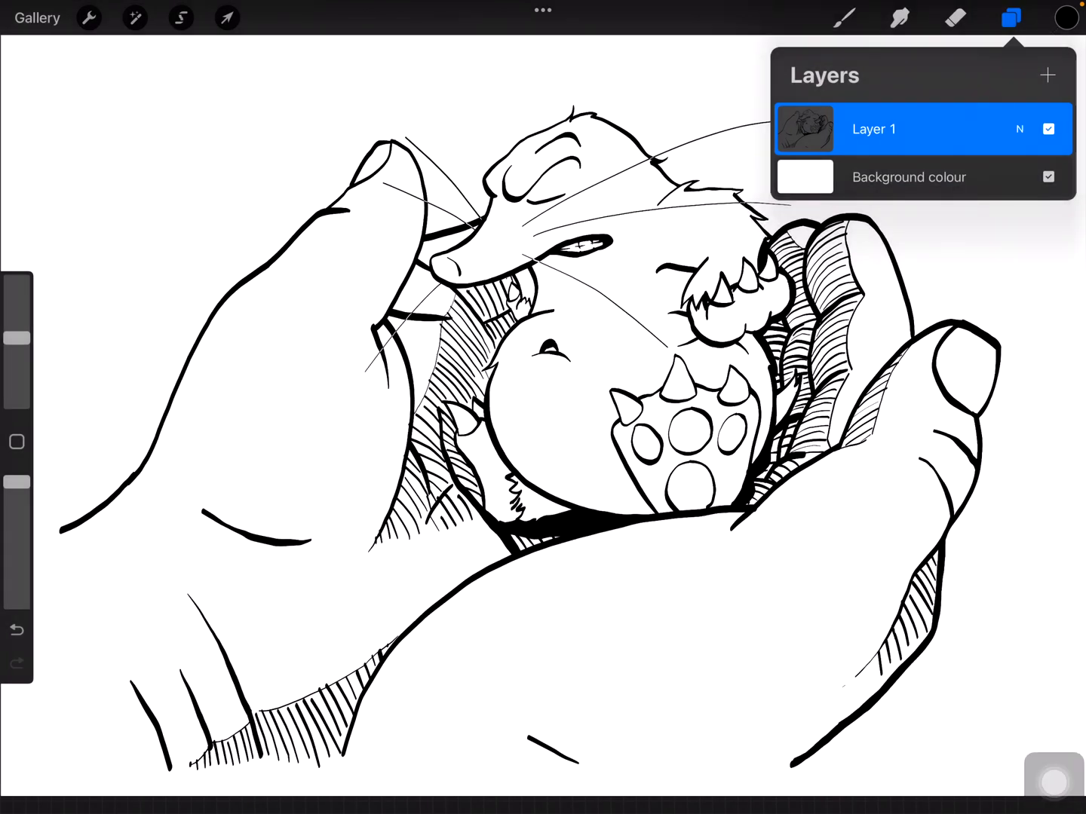
left_click(1010, 18)
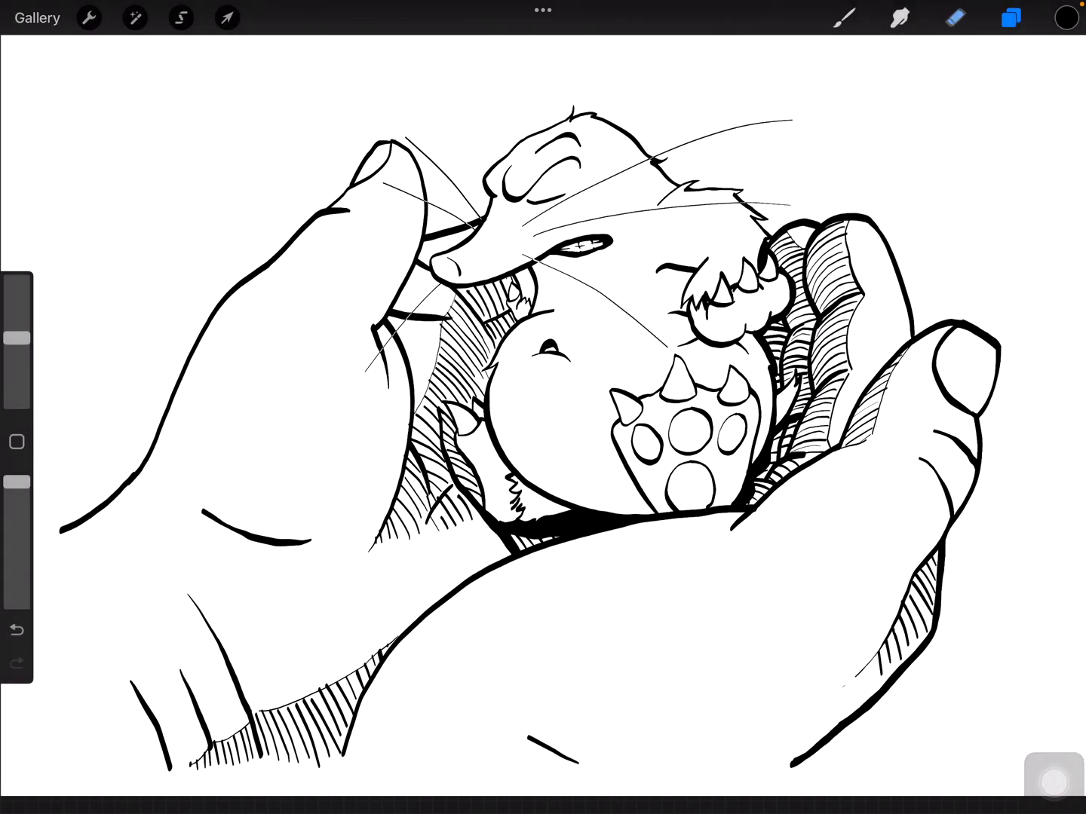
left_click(36, 18)
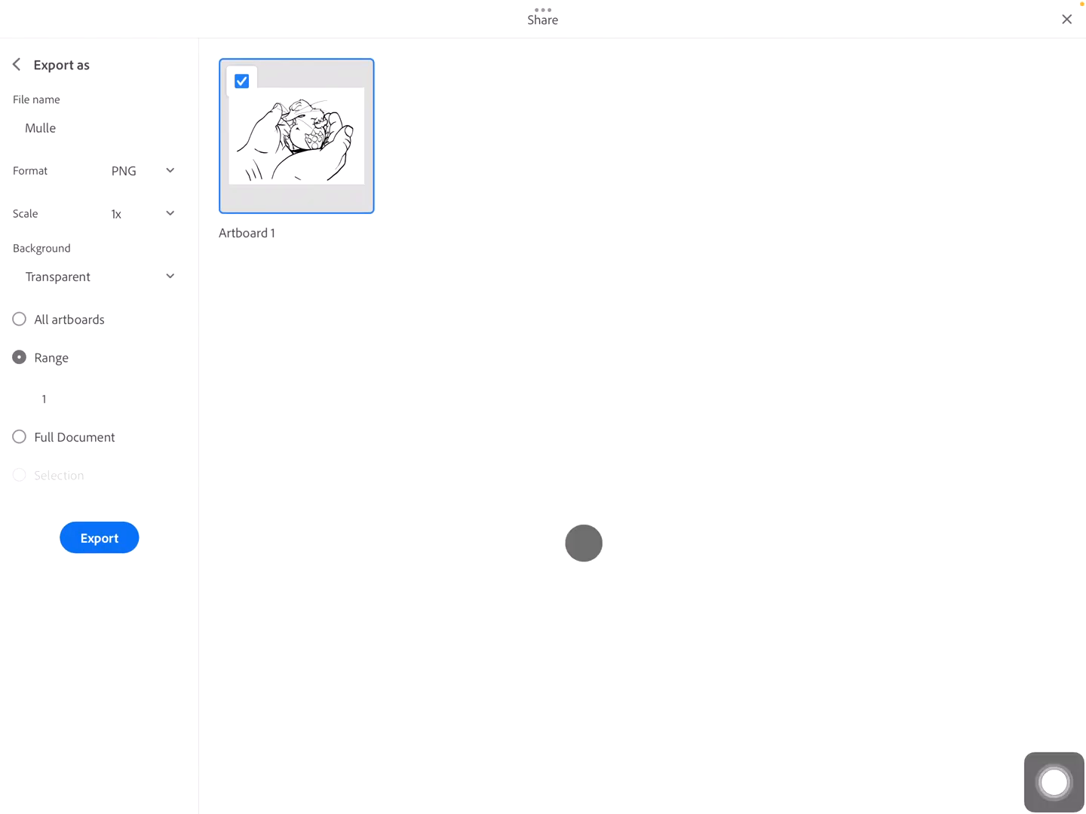
Show only hatching Layer 4, export it as a transparent PNG and save the image to Photos
left_click(1066, 18)
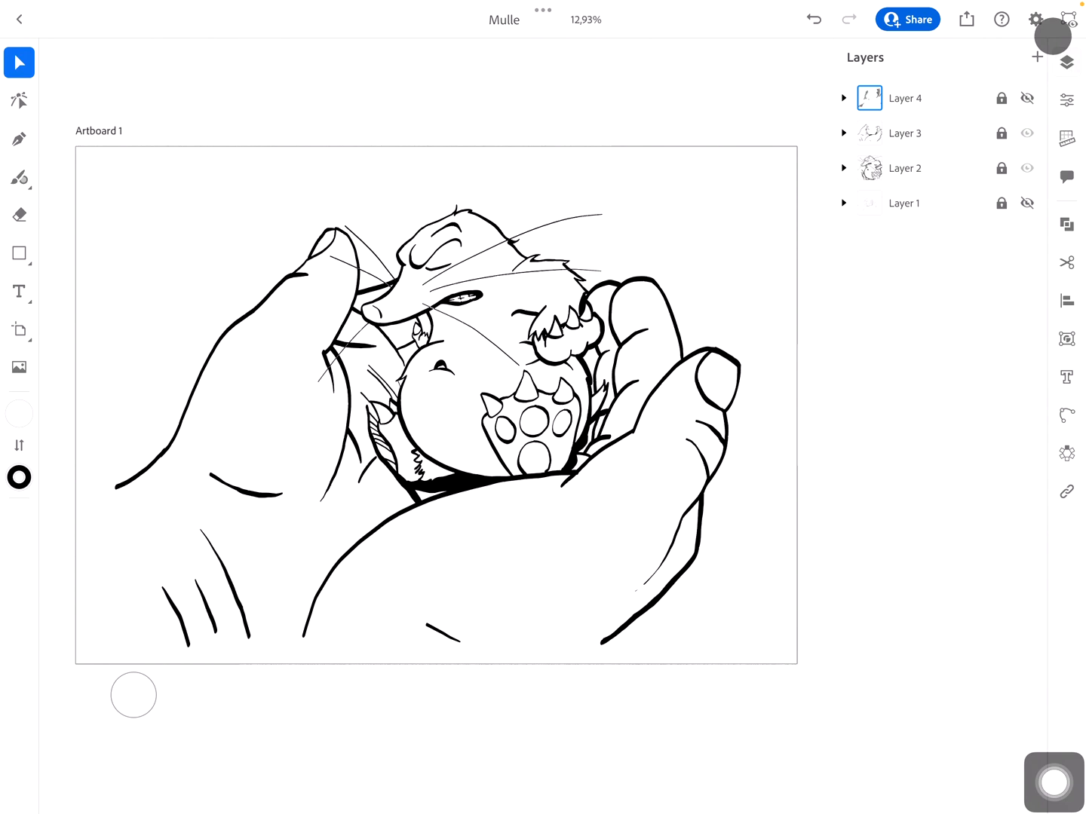
left_click(1026, 98)
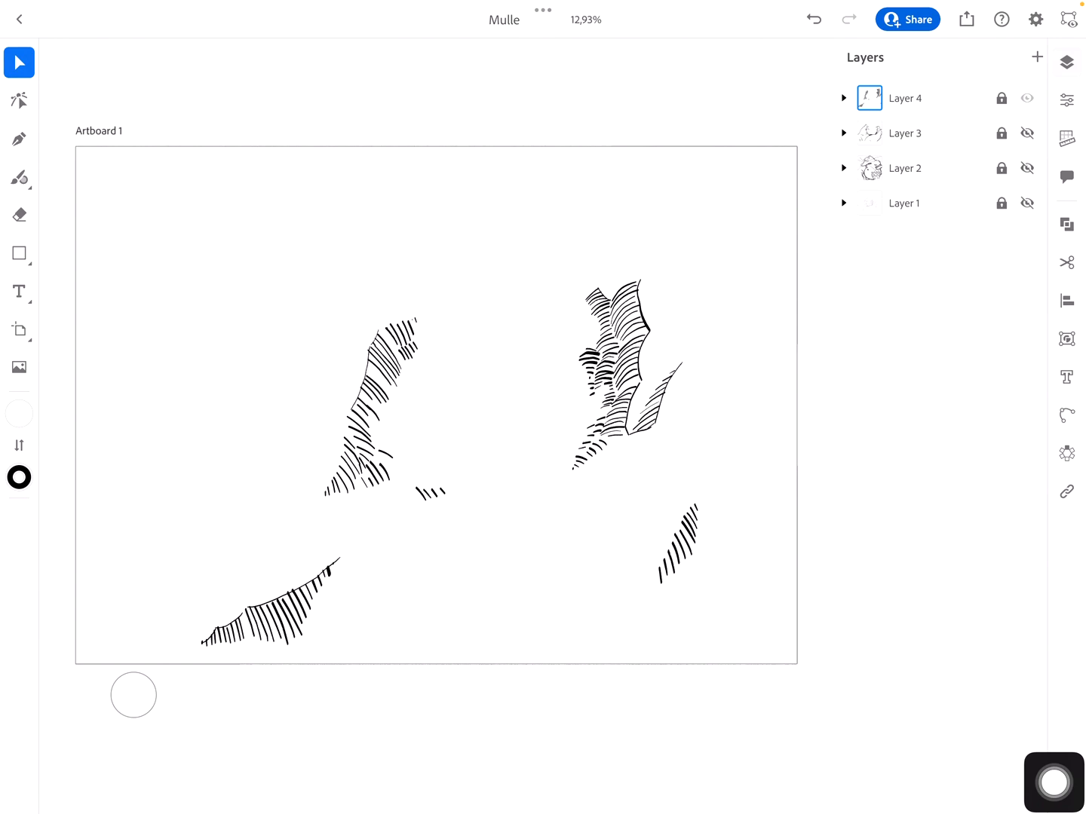
left_click(966, 18)
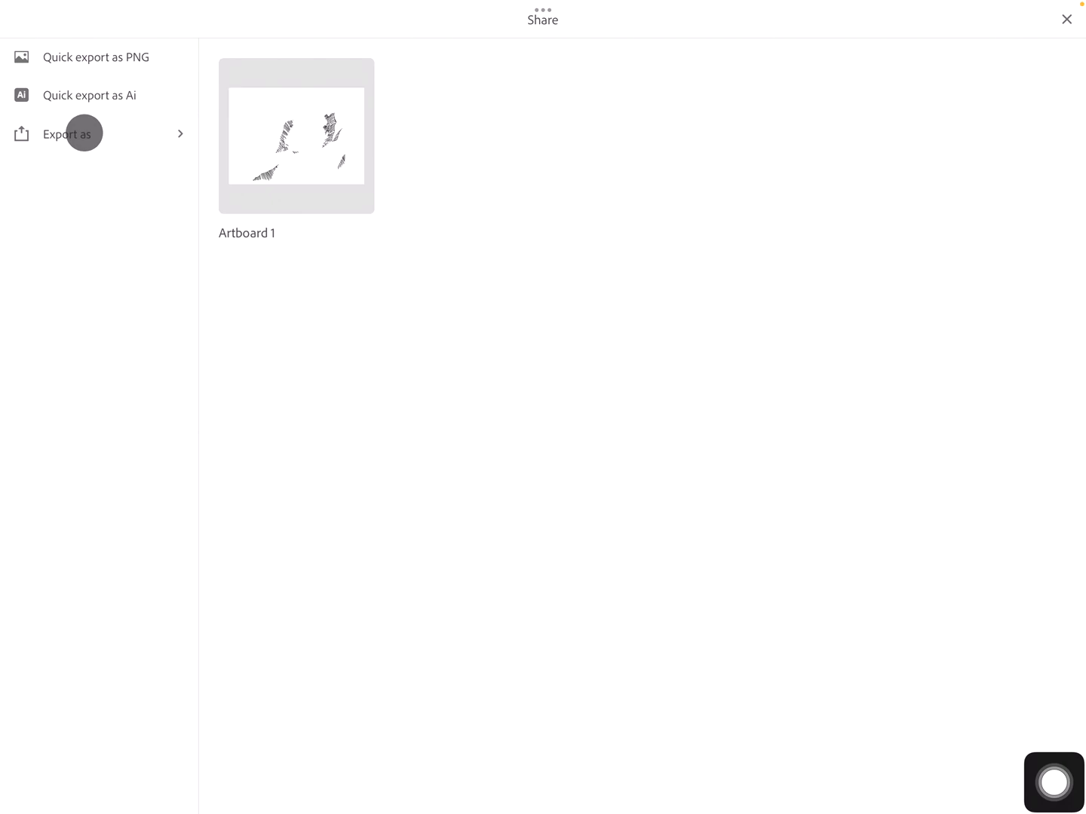
left_click(66, 133)
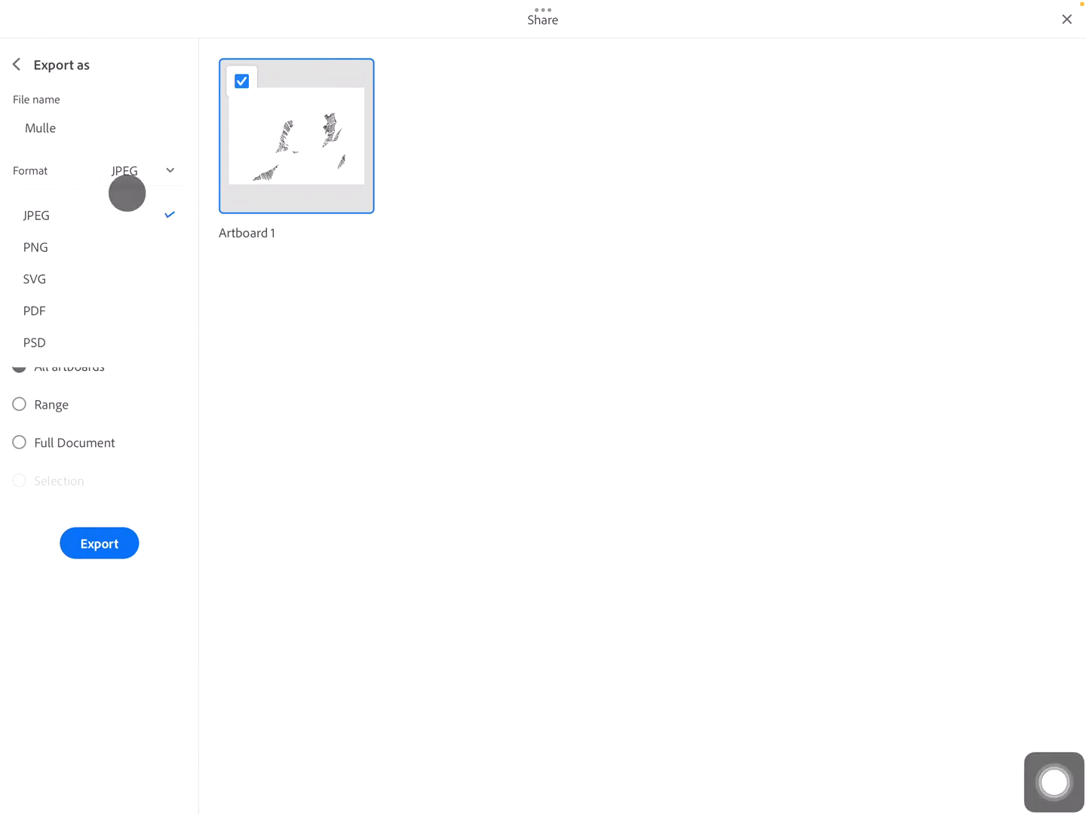
left_click(36, 247)
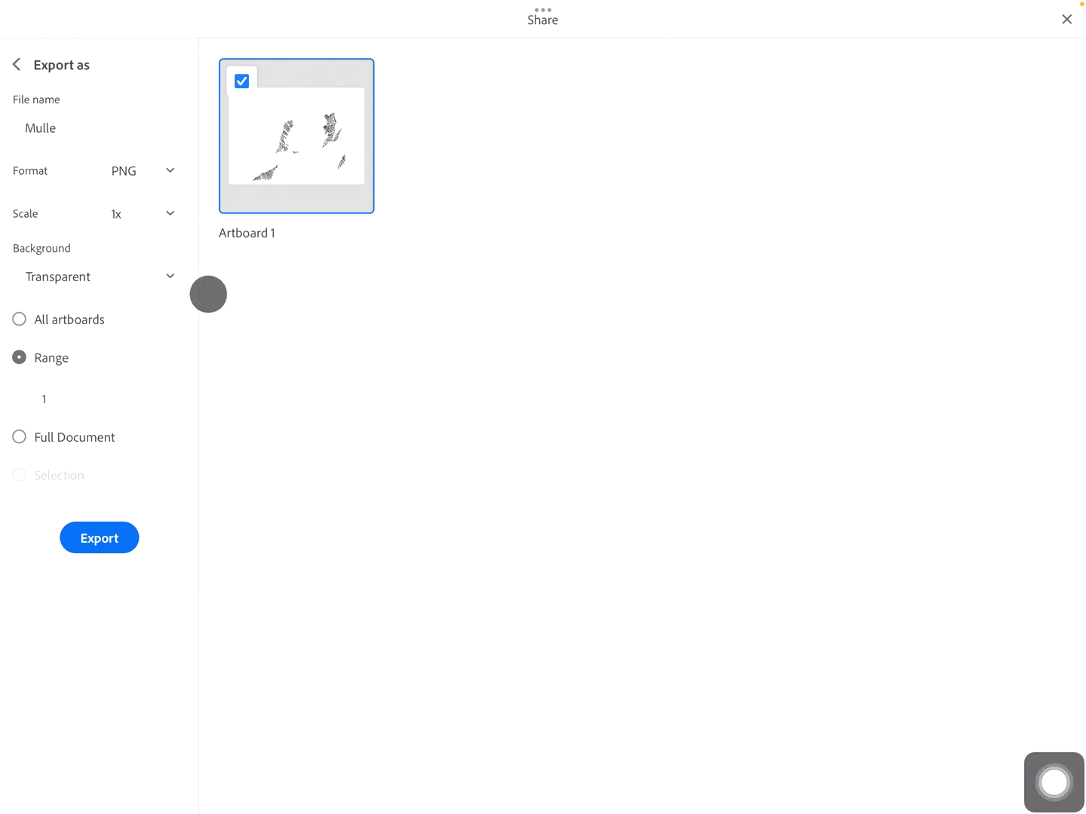
left_click(99, 537)
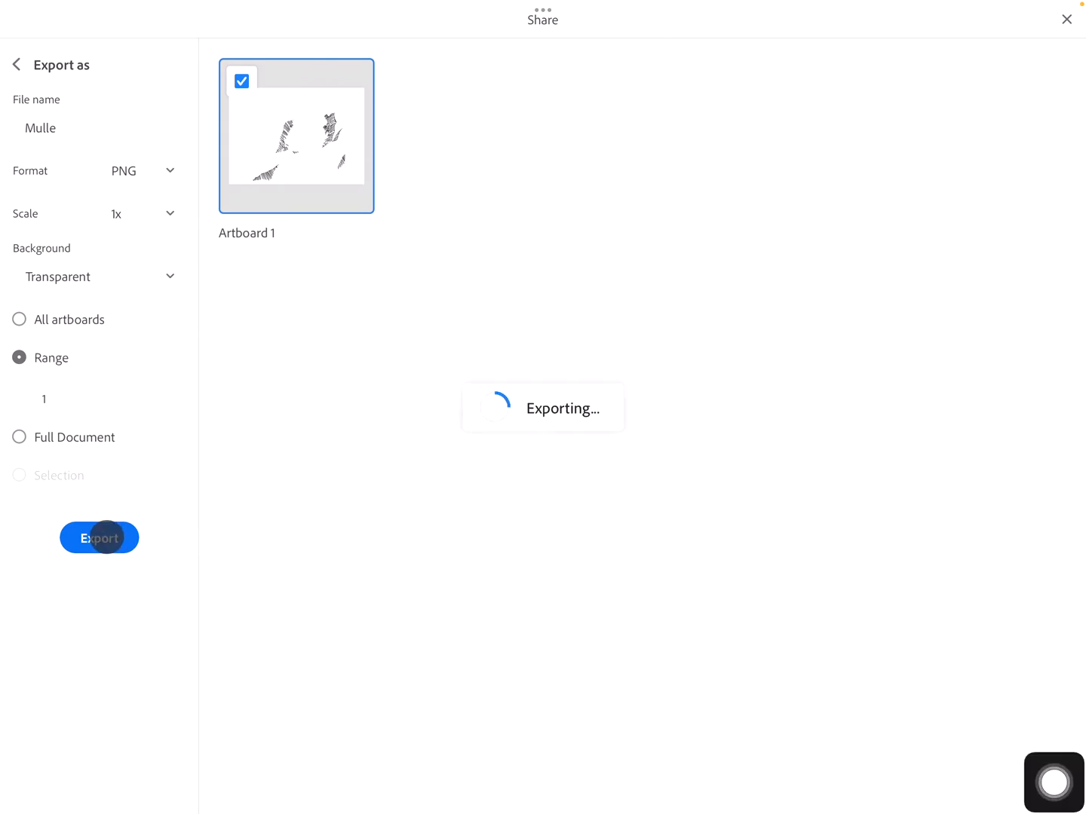
left_click(99, 537)
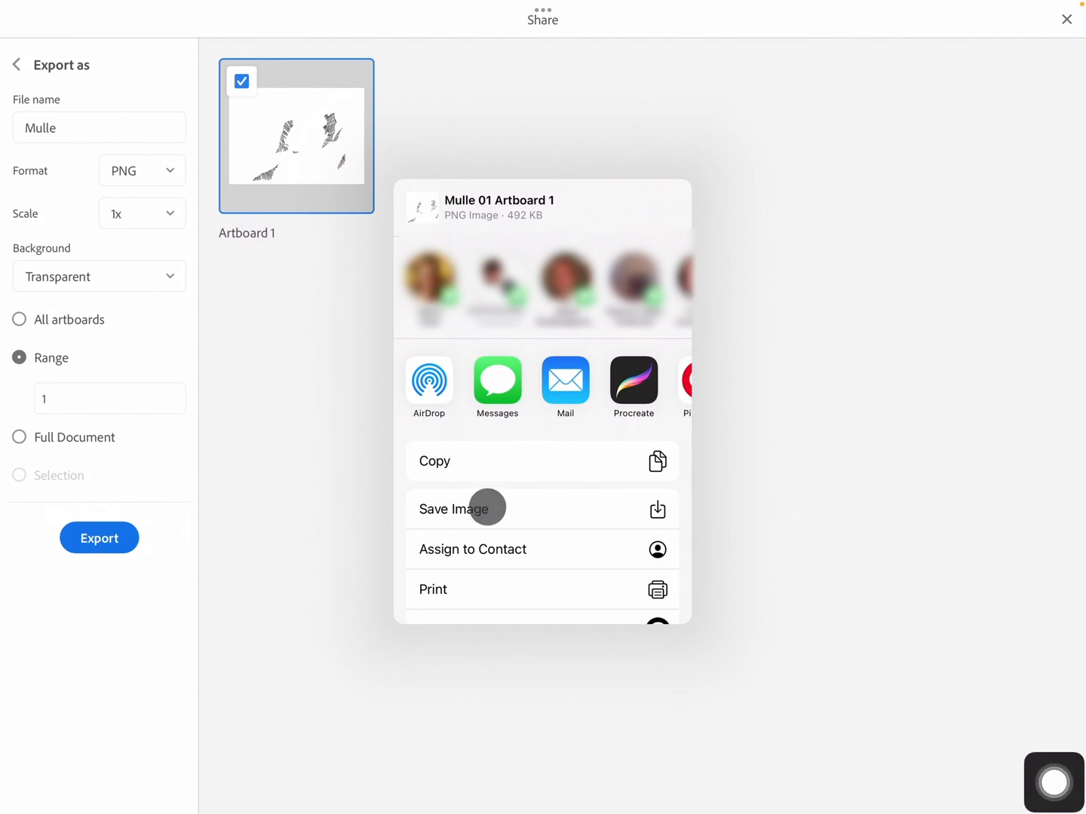
left_click(456, 508)
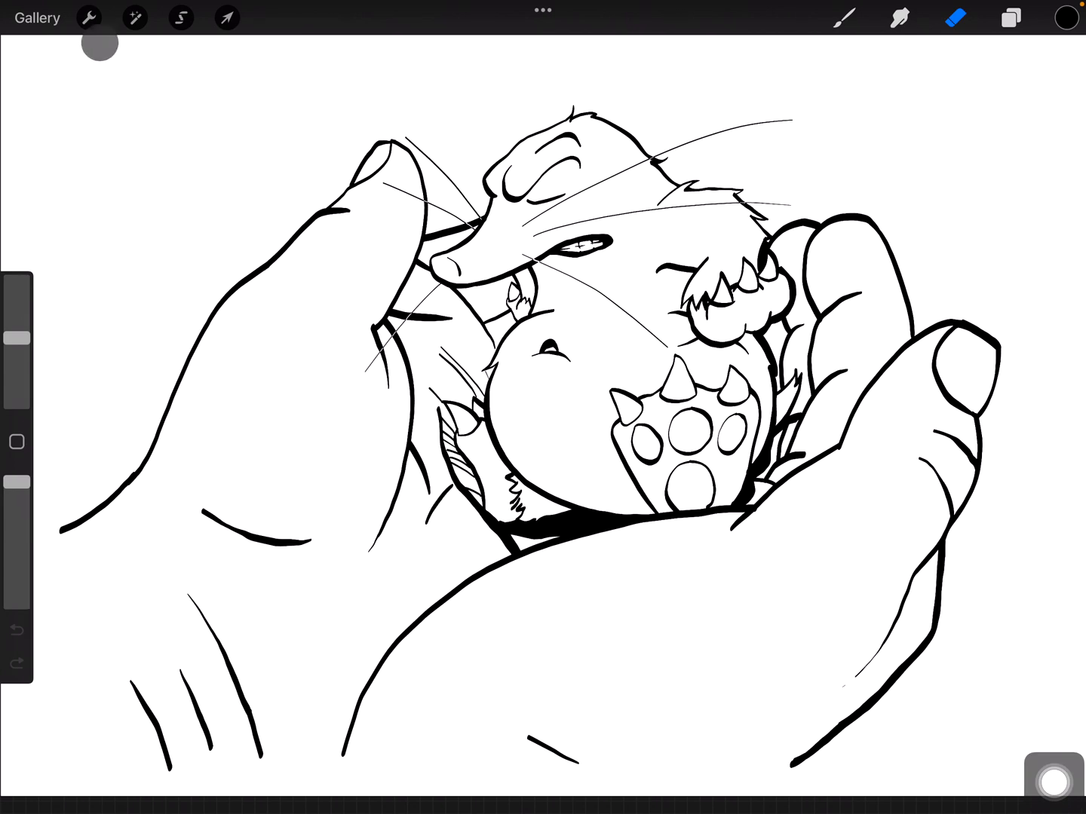
Insert the hatching PNG from the photo library as a new layer over the line art
left_click(89, 18)
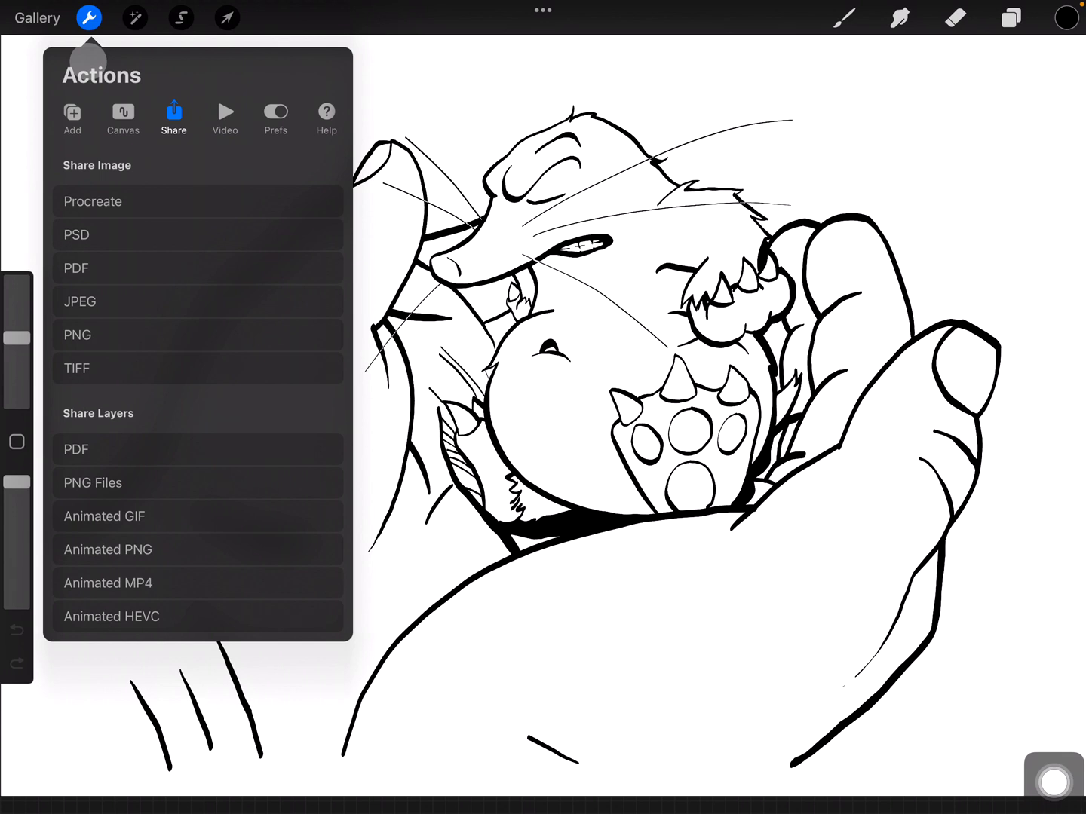
left_click(73, 113)
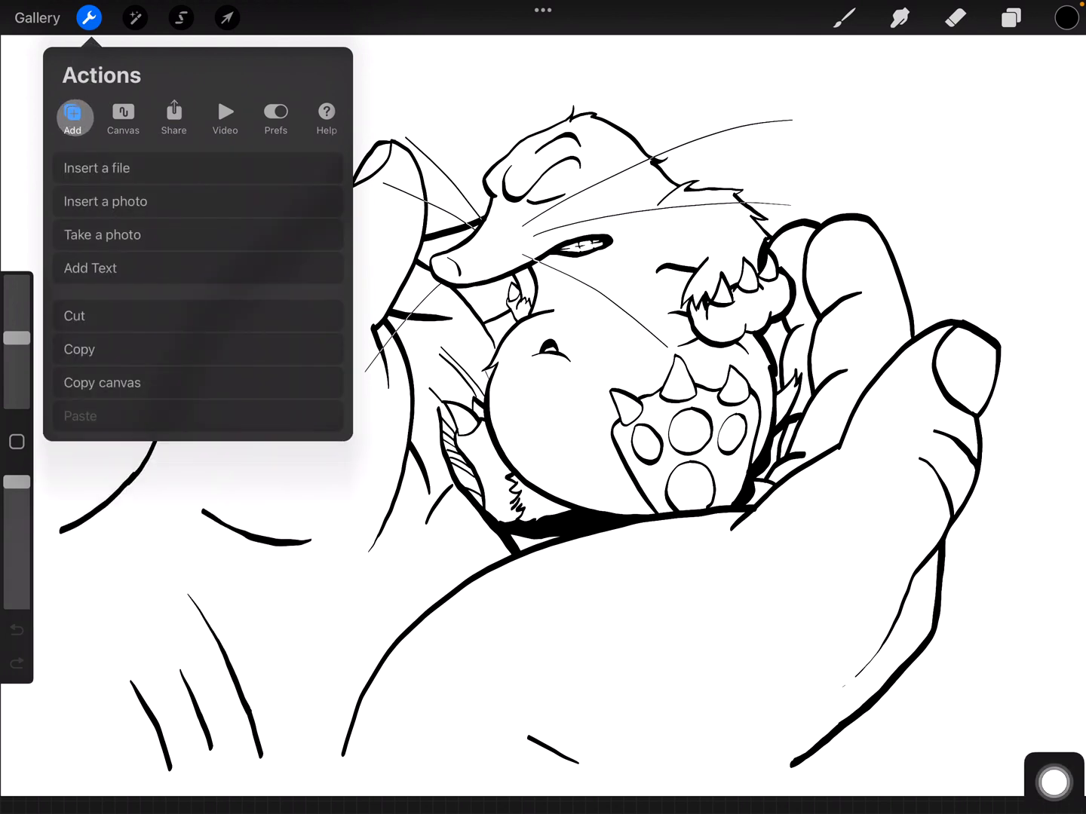
left_click(106, 202)
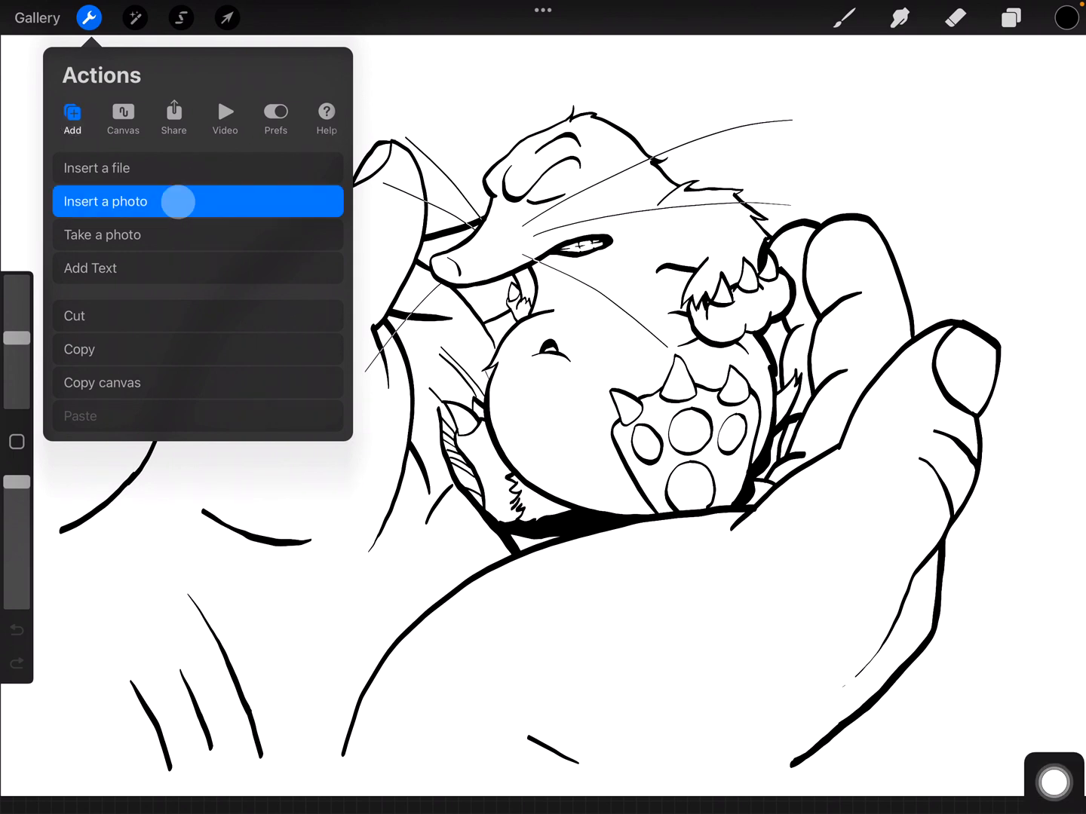
left_click(105, 202)
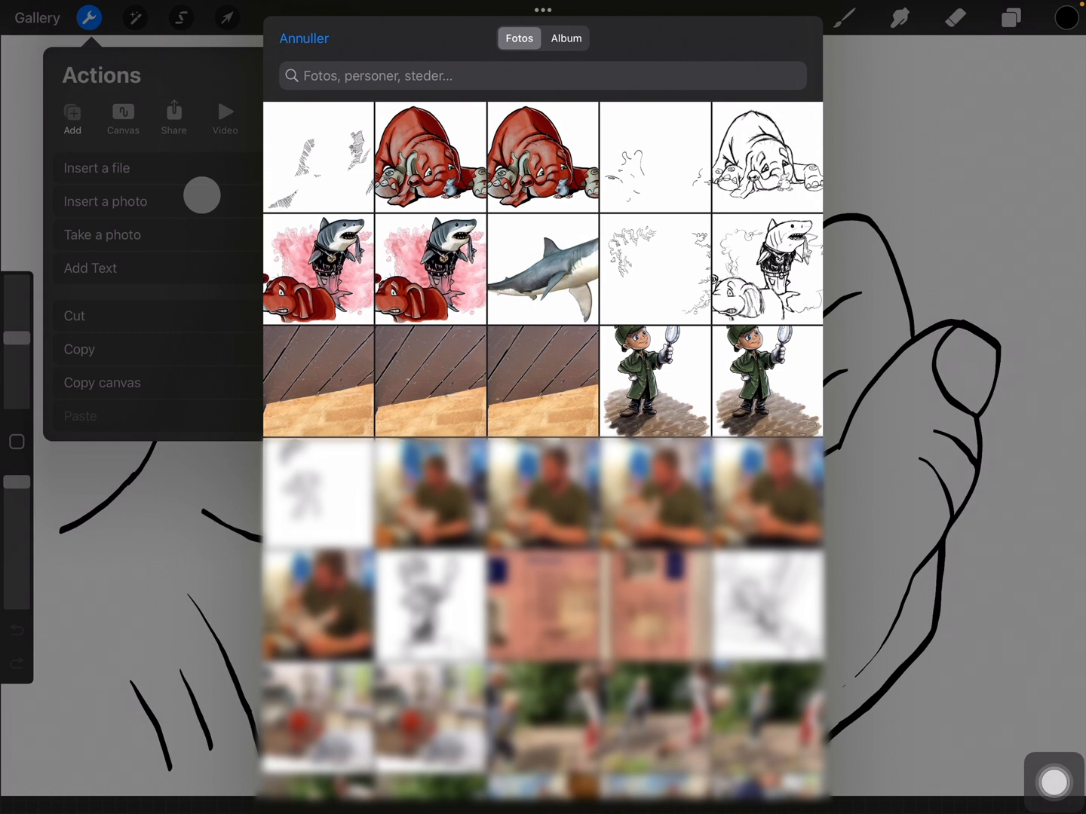
left_click(305, 39)
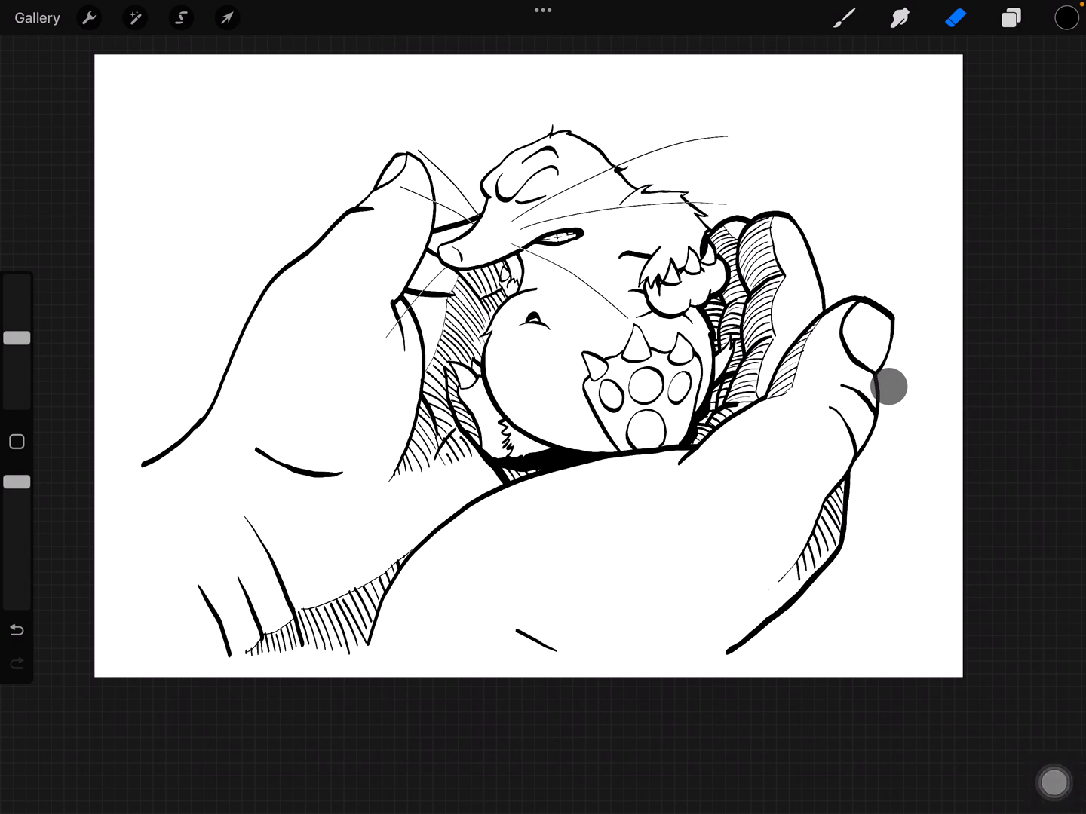
Try the Inserted Image layer at 41% and 13% opacity, restore full strength, and toggle its visibility
left_click(1011, 18)
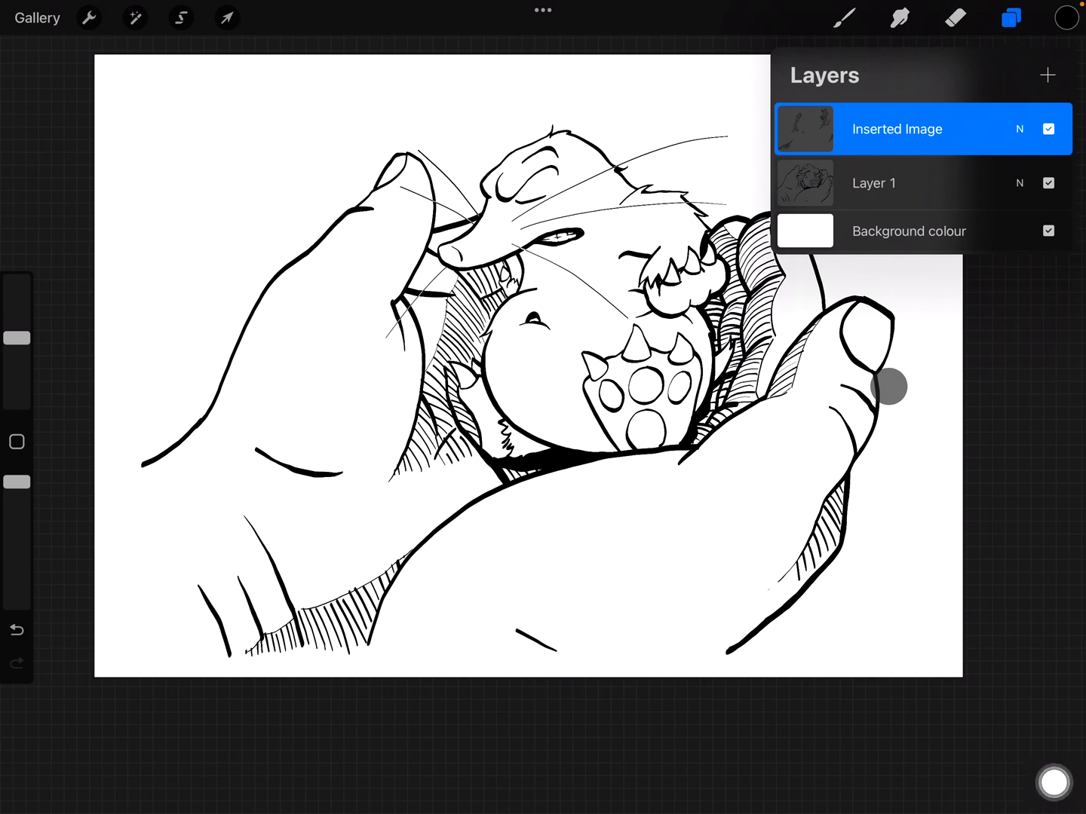
left_click(1049, 130)
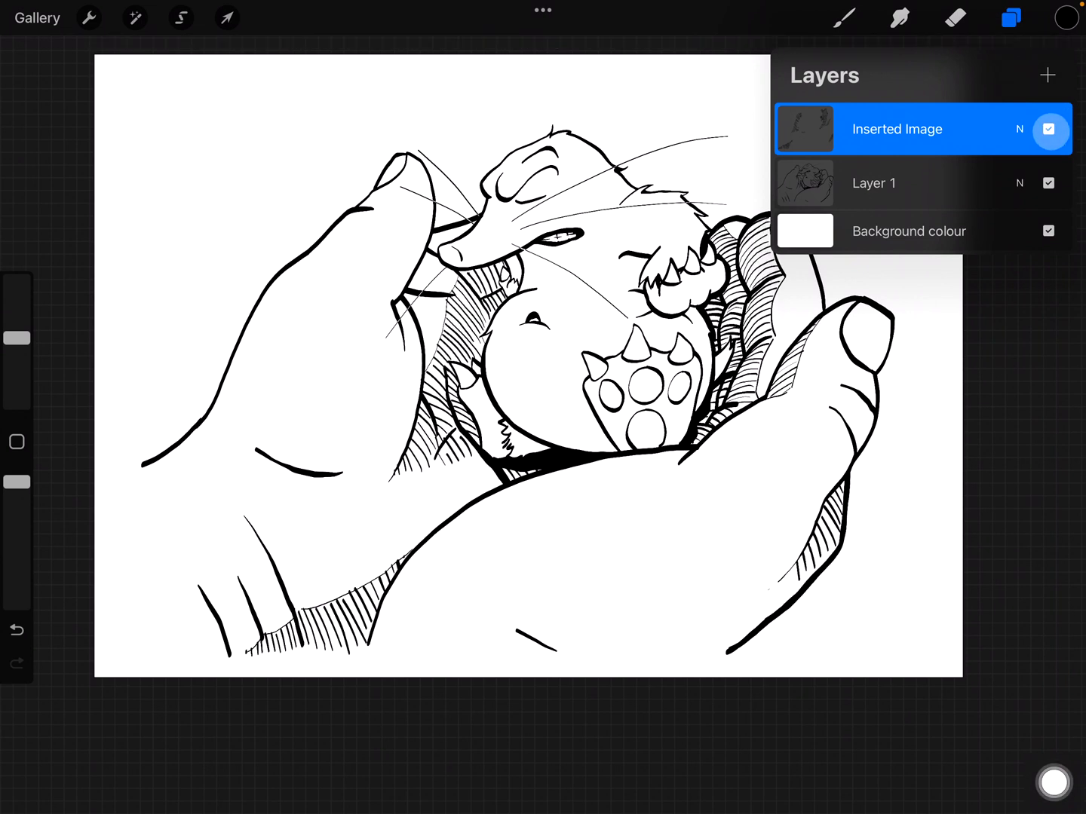
left_click(1020, 129)
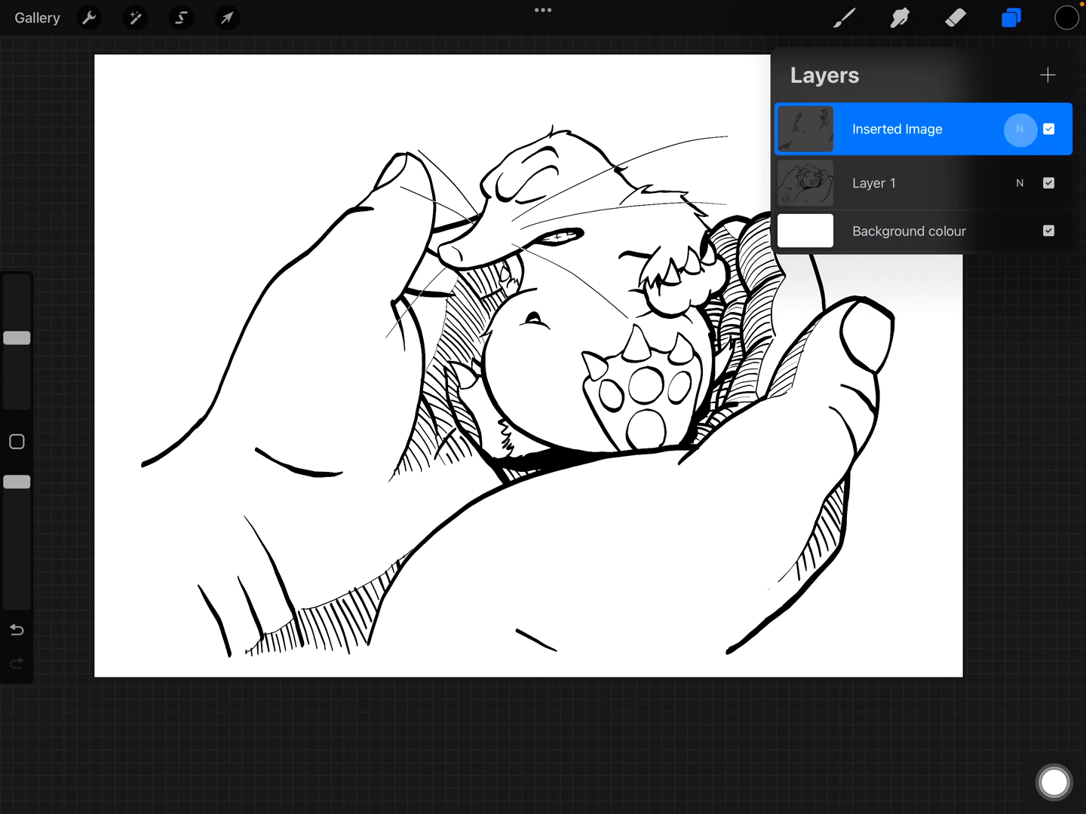
left_click(1019, 130)
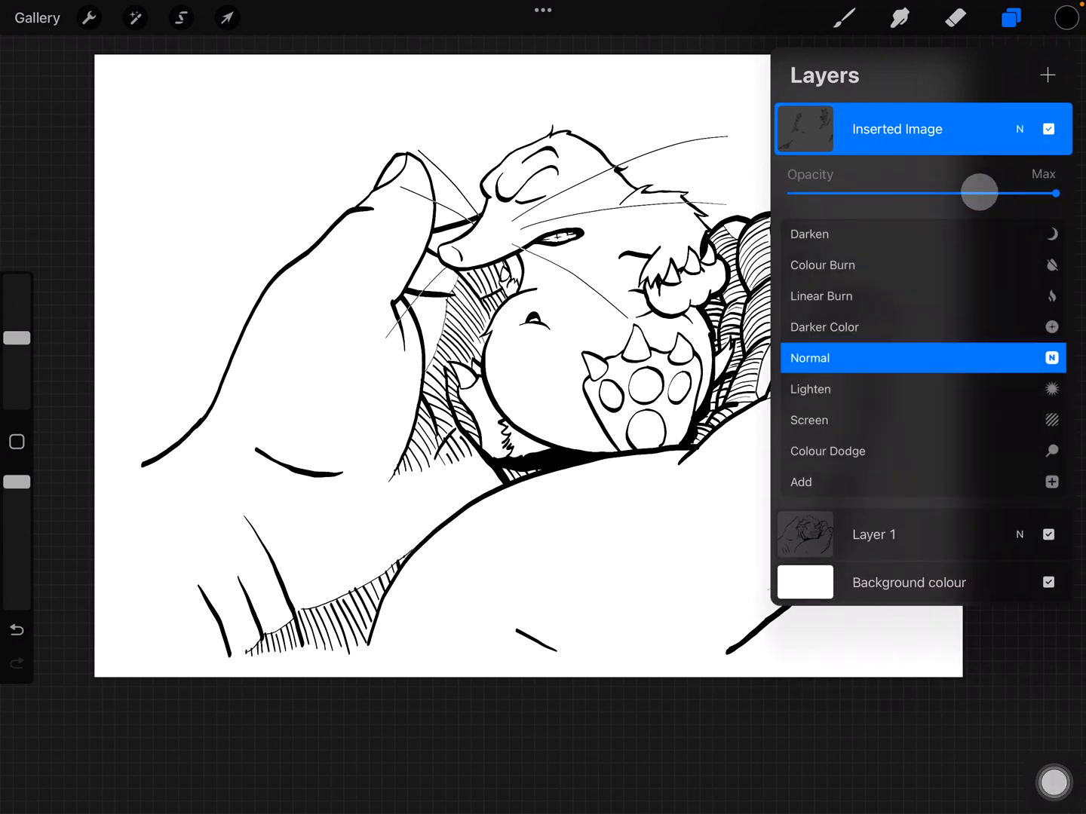
left_click_drag(1055, 193, 904, 196)
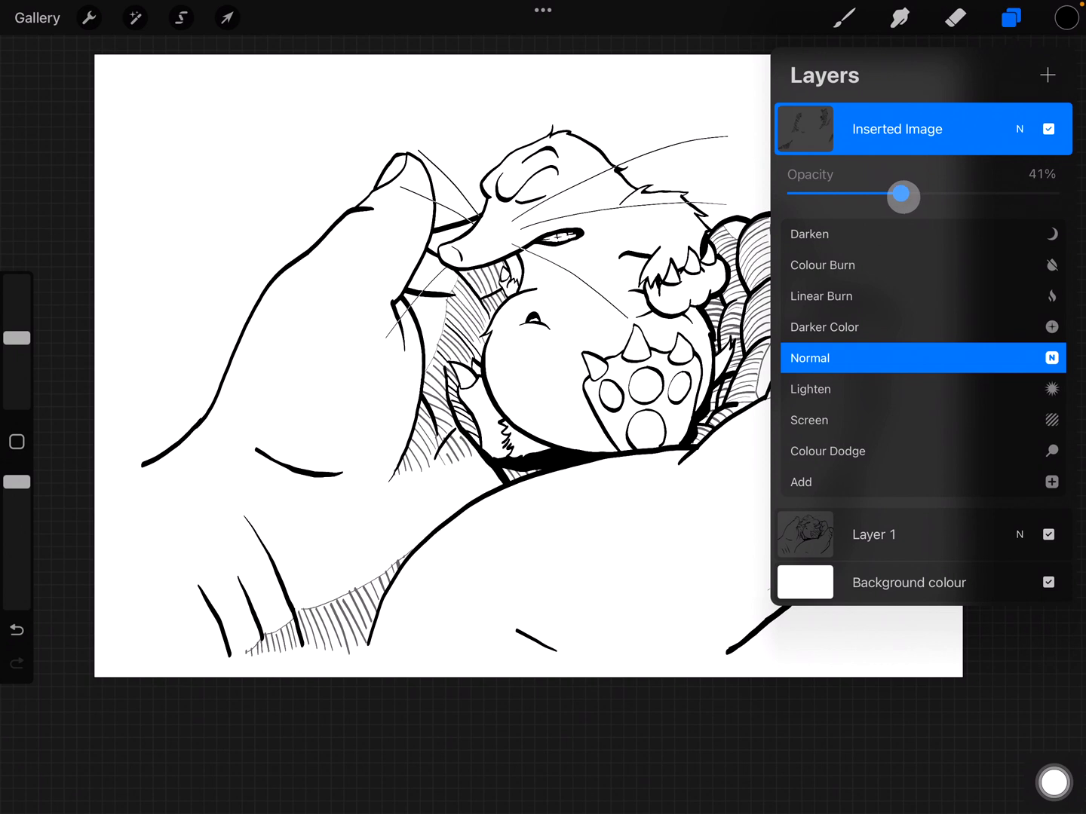
left_click_drag(904, 196, 822, 196)
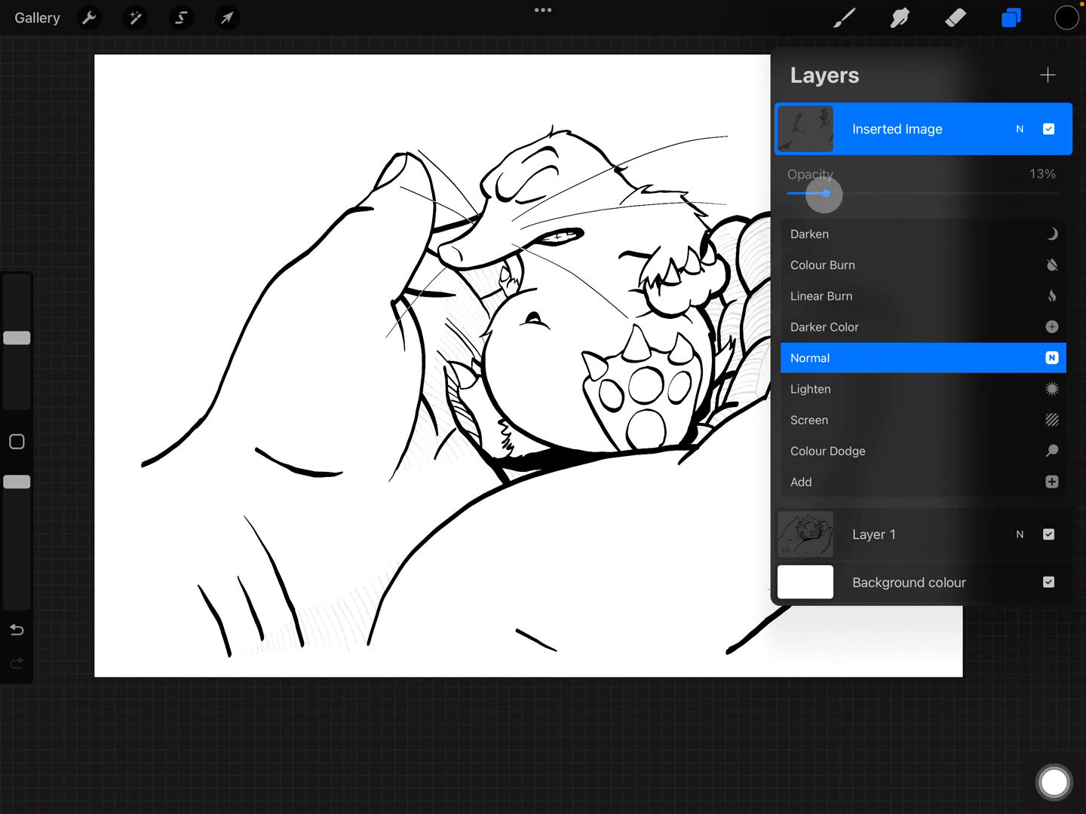
left_click_drag(823, 193, 893, 193)
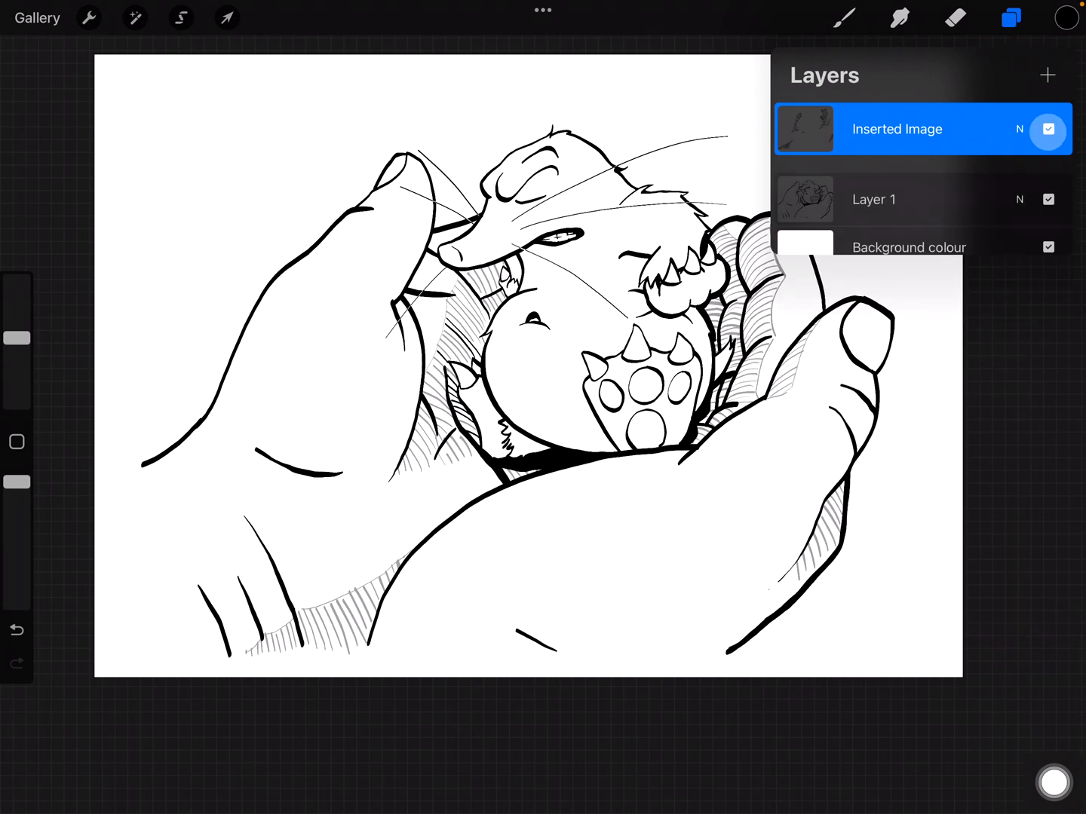
left_click(1047, 130)
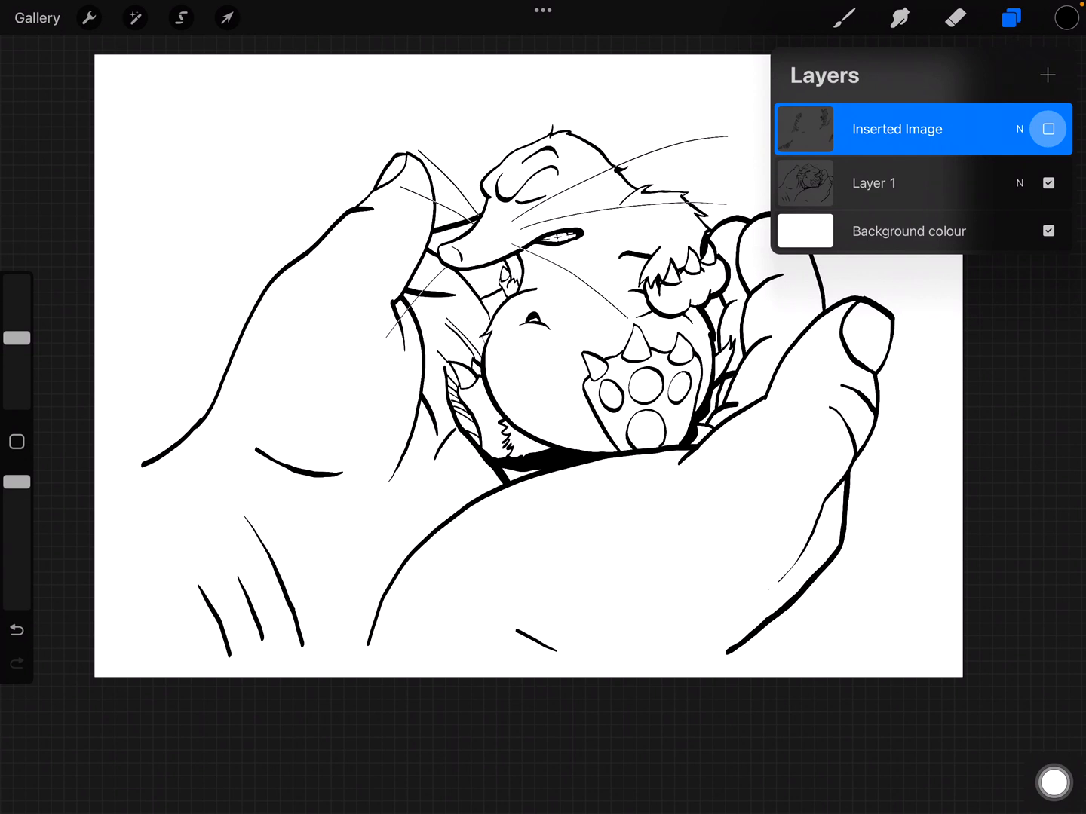
left_click(1046, 130)
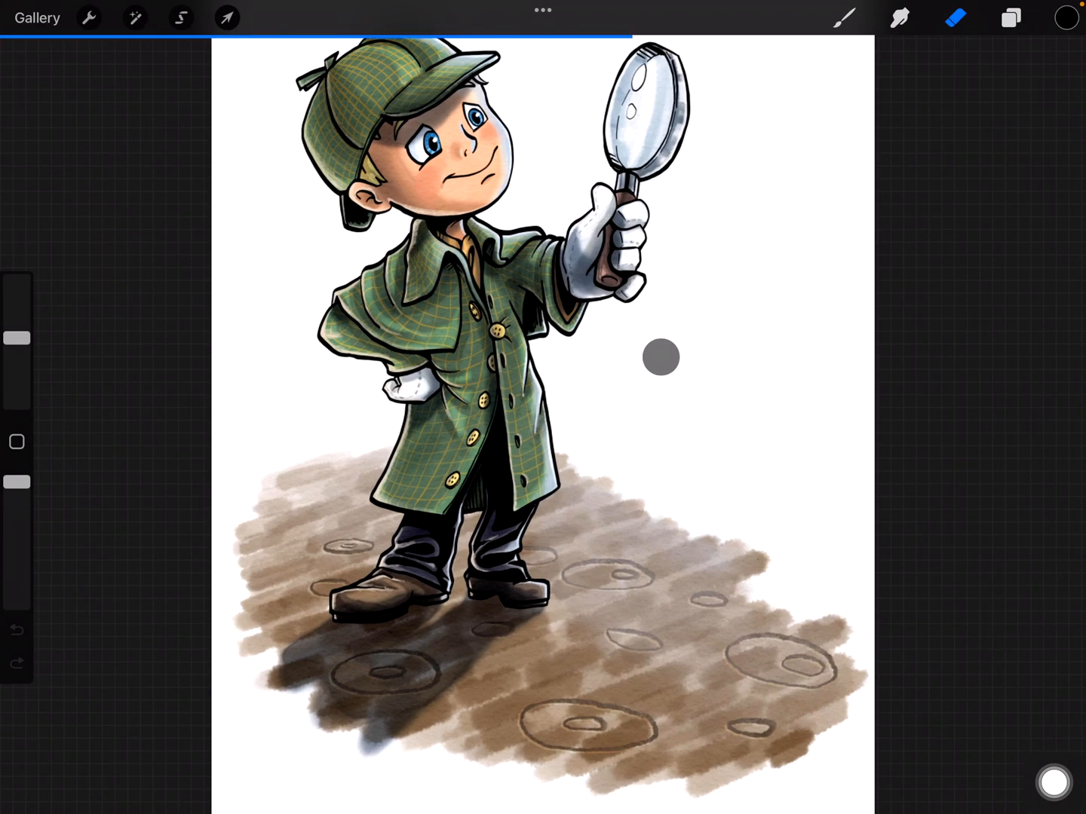
Hide the detective's colour layer, layer group and floor layer so only the Layer 1 line art shows
left_click(956, 18)
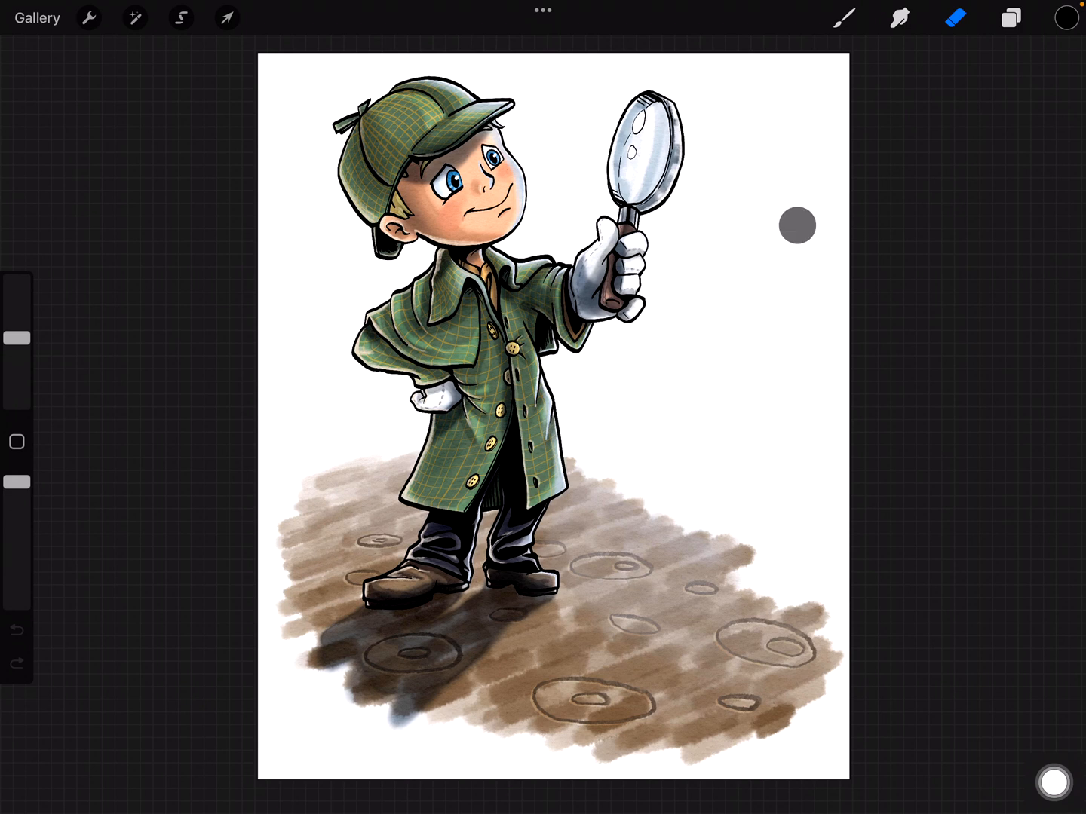
left_click(1011, 18)
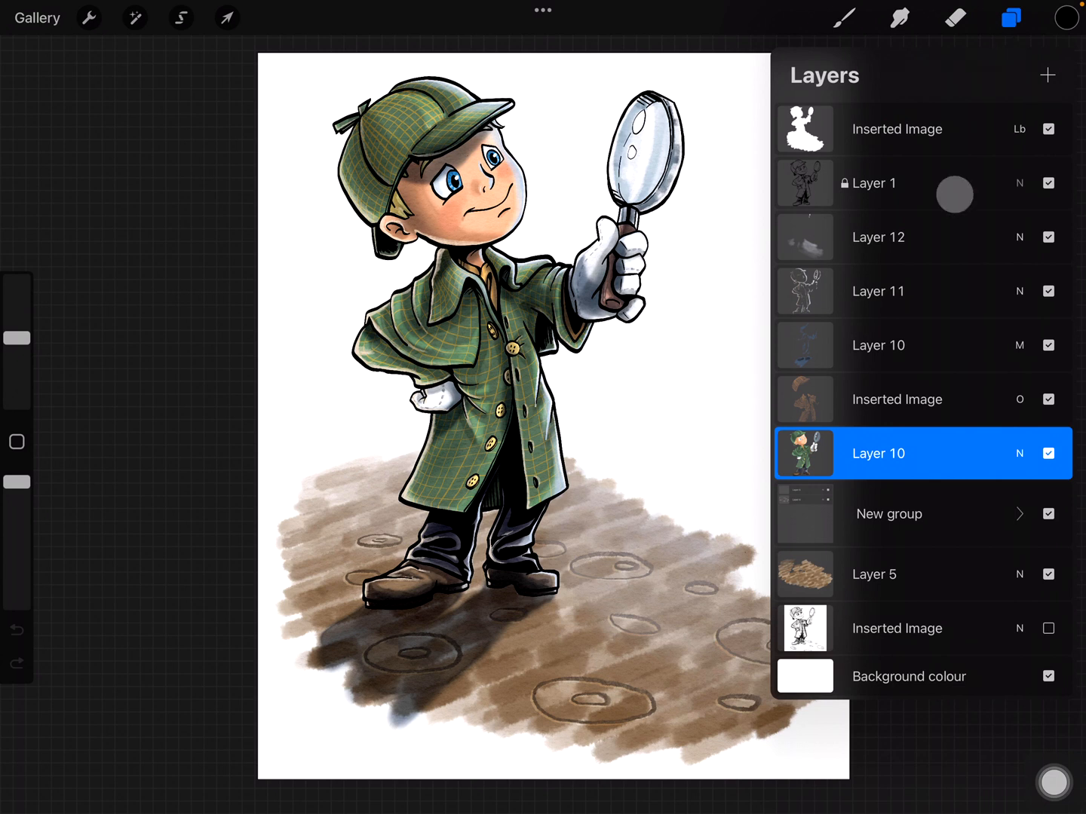
left_click(895, 399)
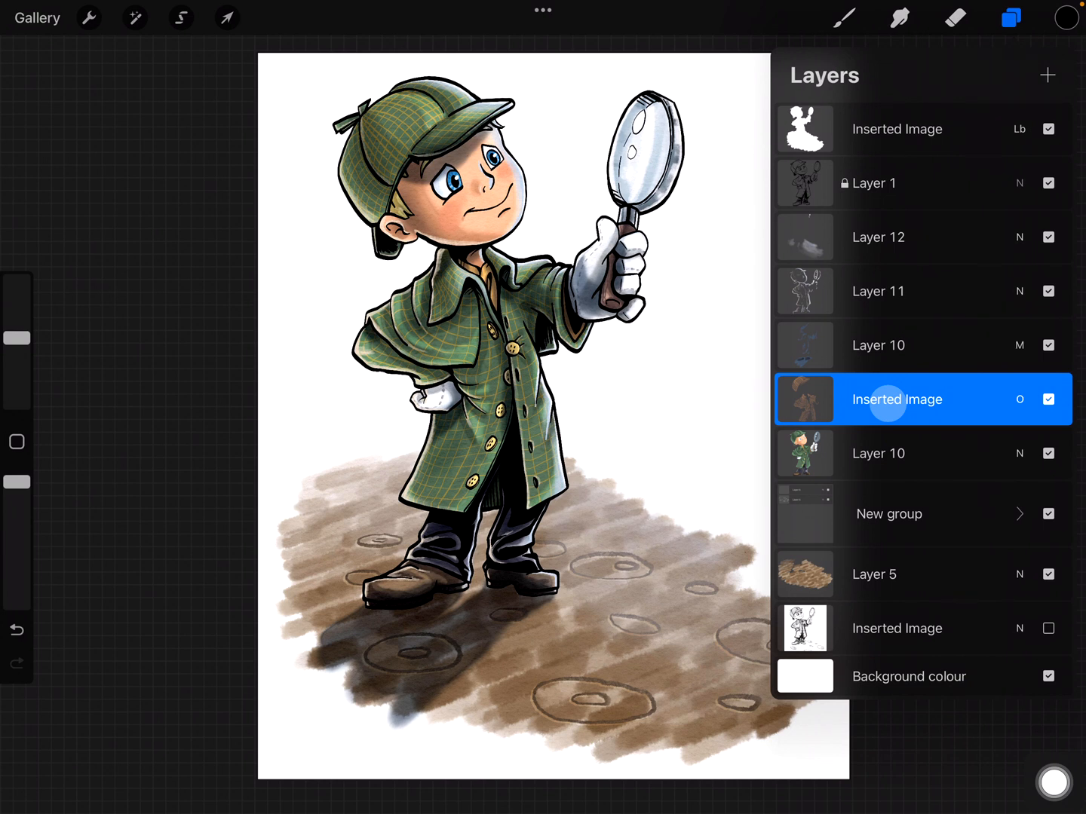
left_click(1047, 184)
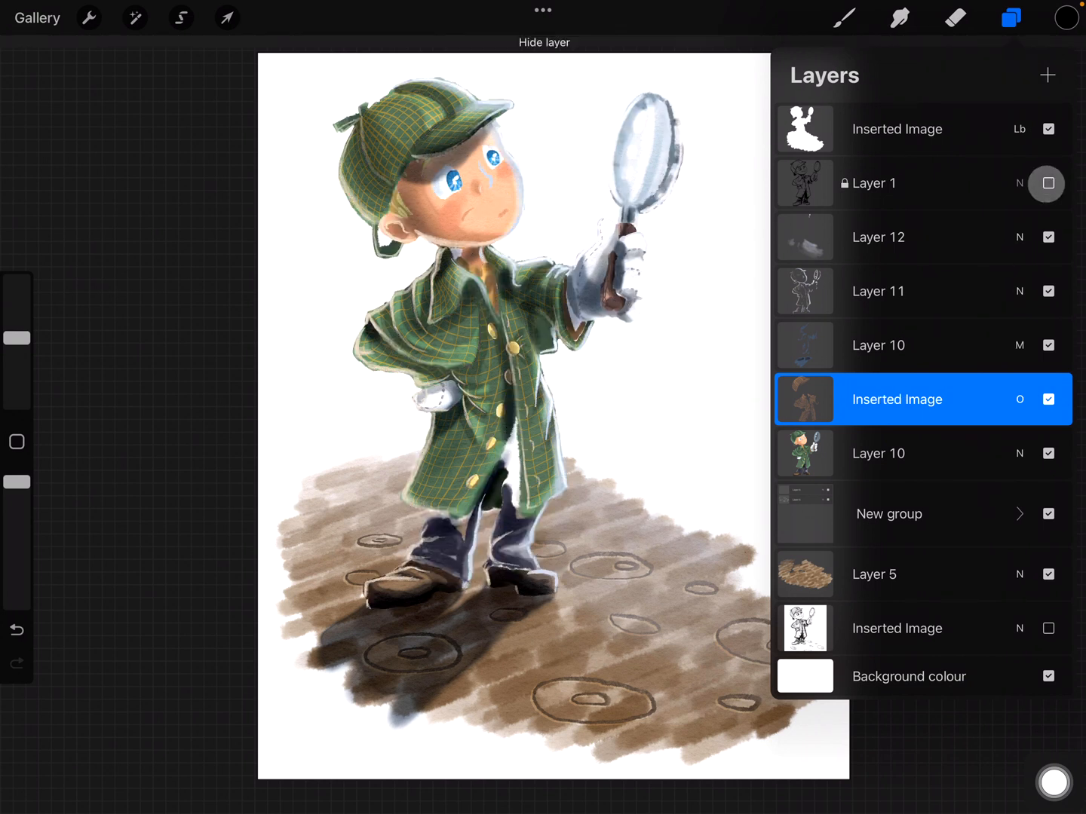
left_click(1047, 184)
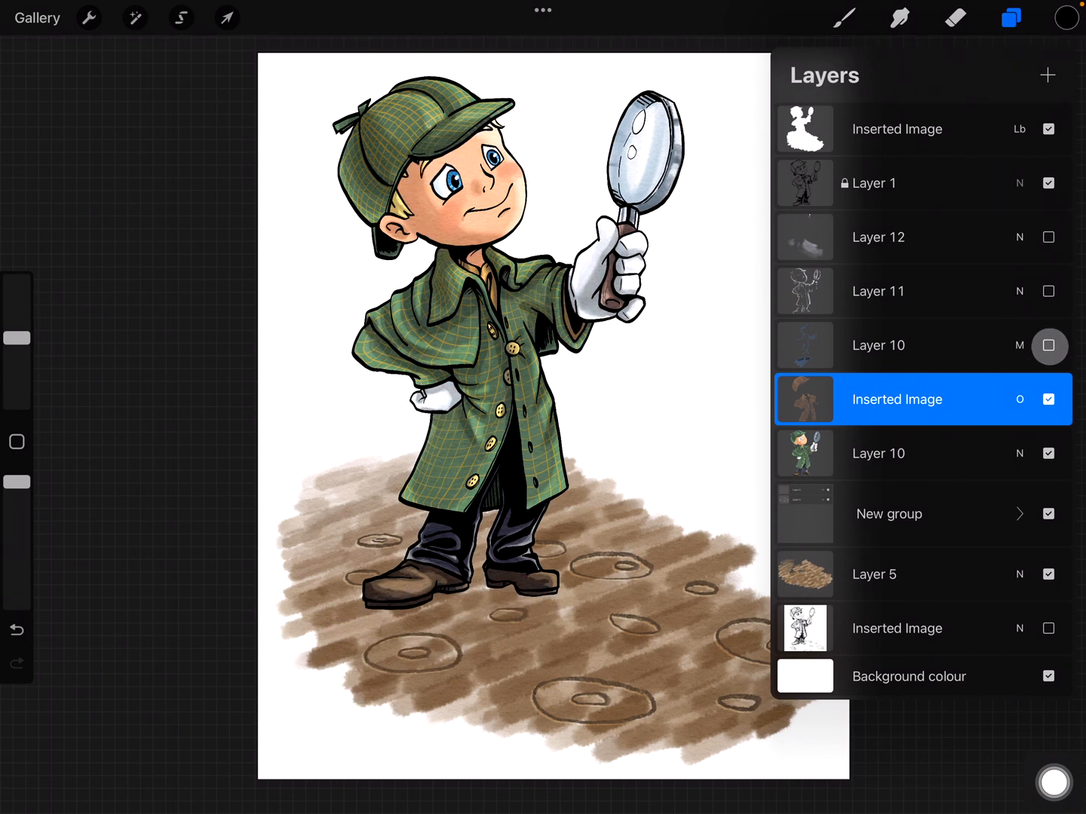
left_click(1048, 513)
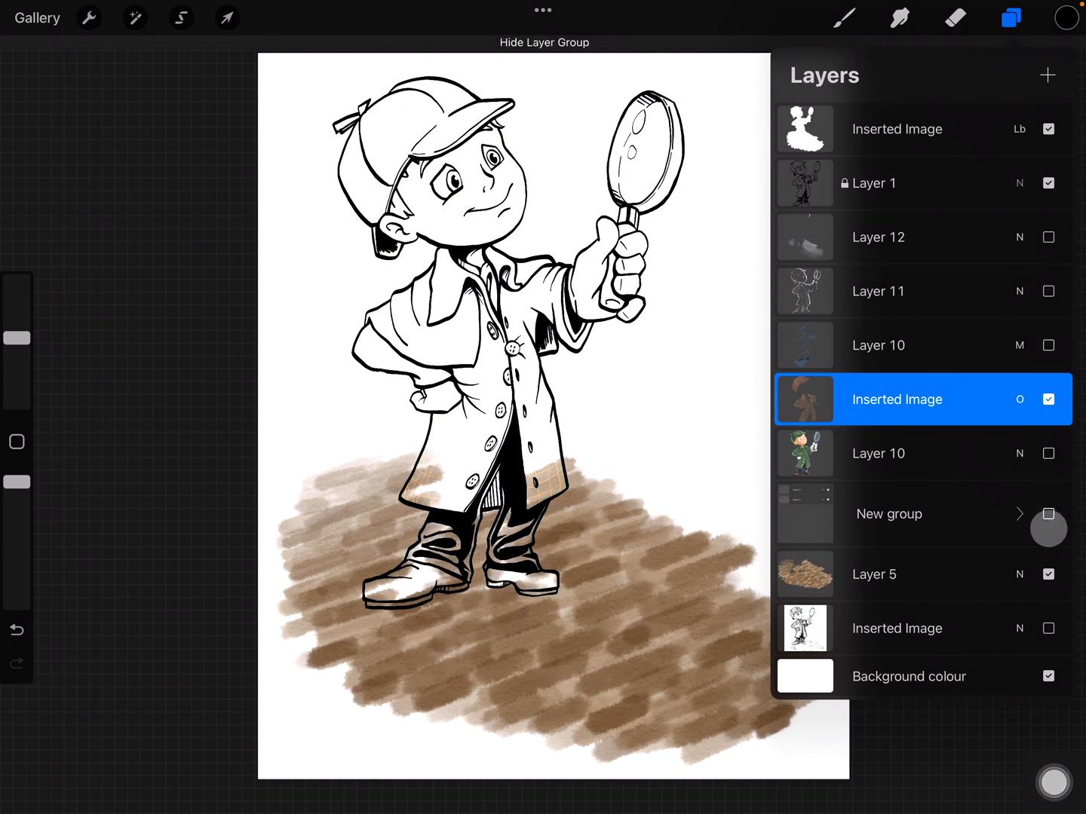
left_click(1048, 573)
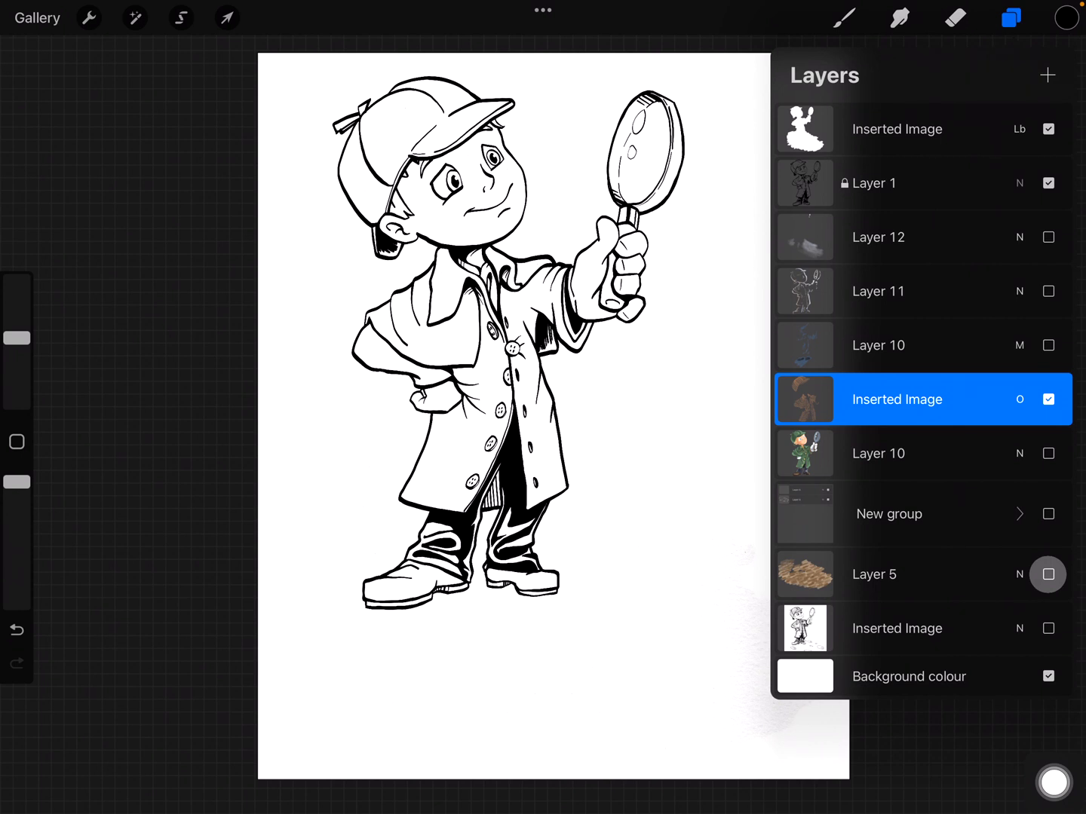
left_click(875, 184)
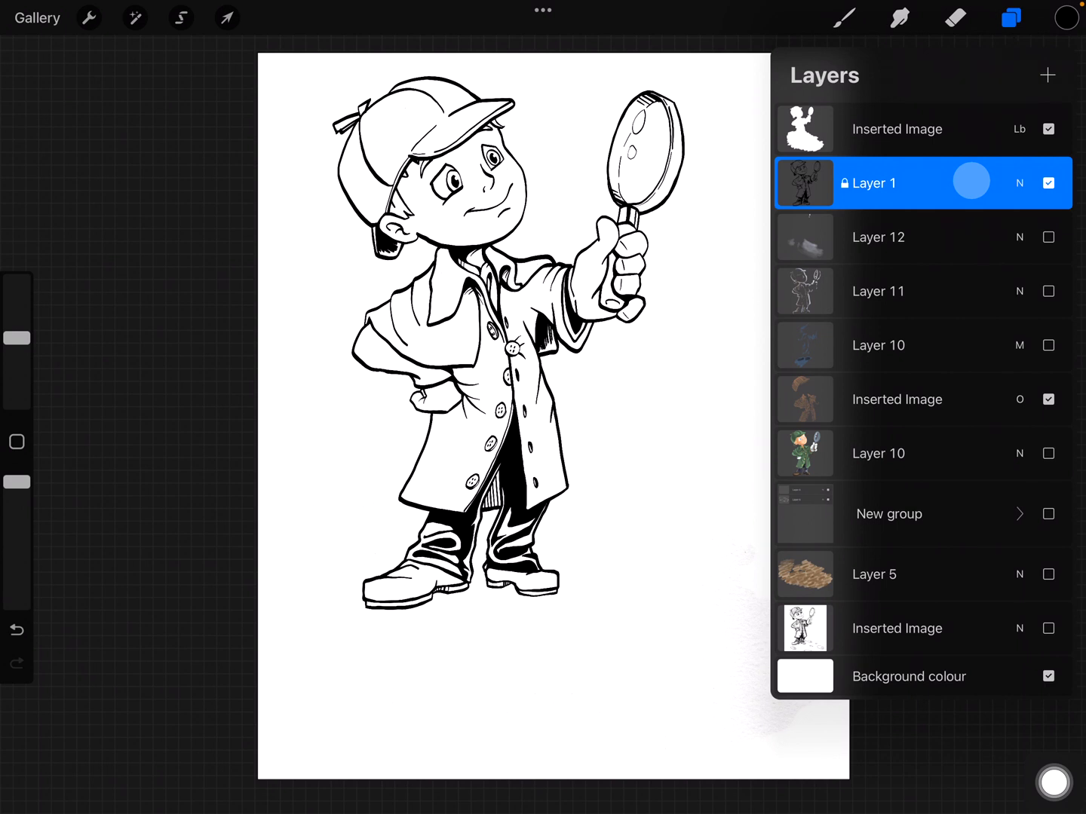
left_click(897, 398)
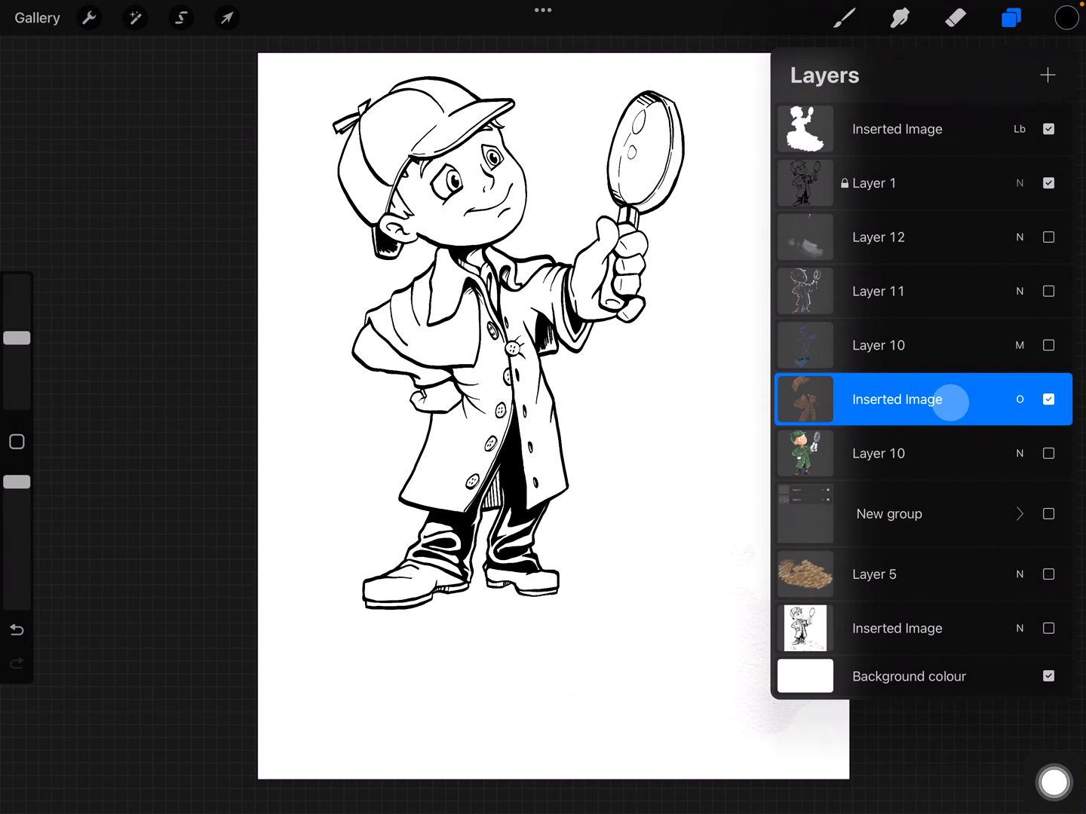
Set the Inserted Image hatching layer's blend mode to Normal
left_click(896, 398)
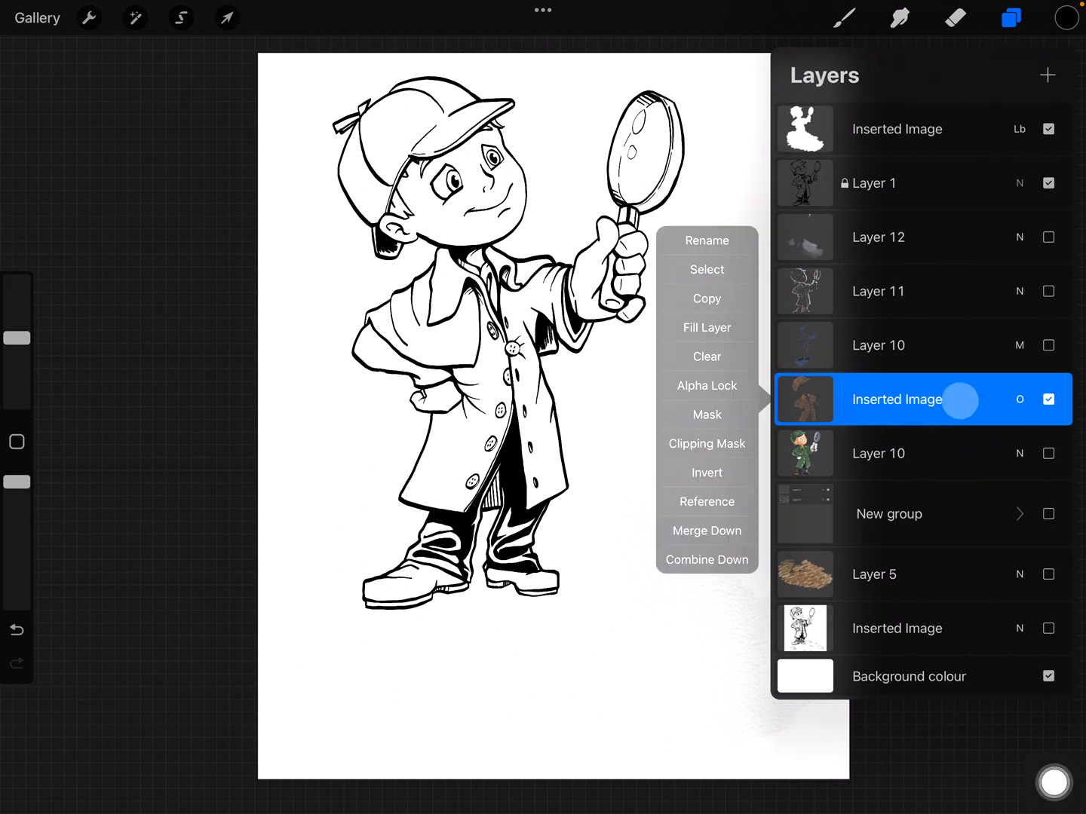
left_click(1019, 398)
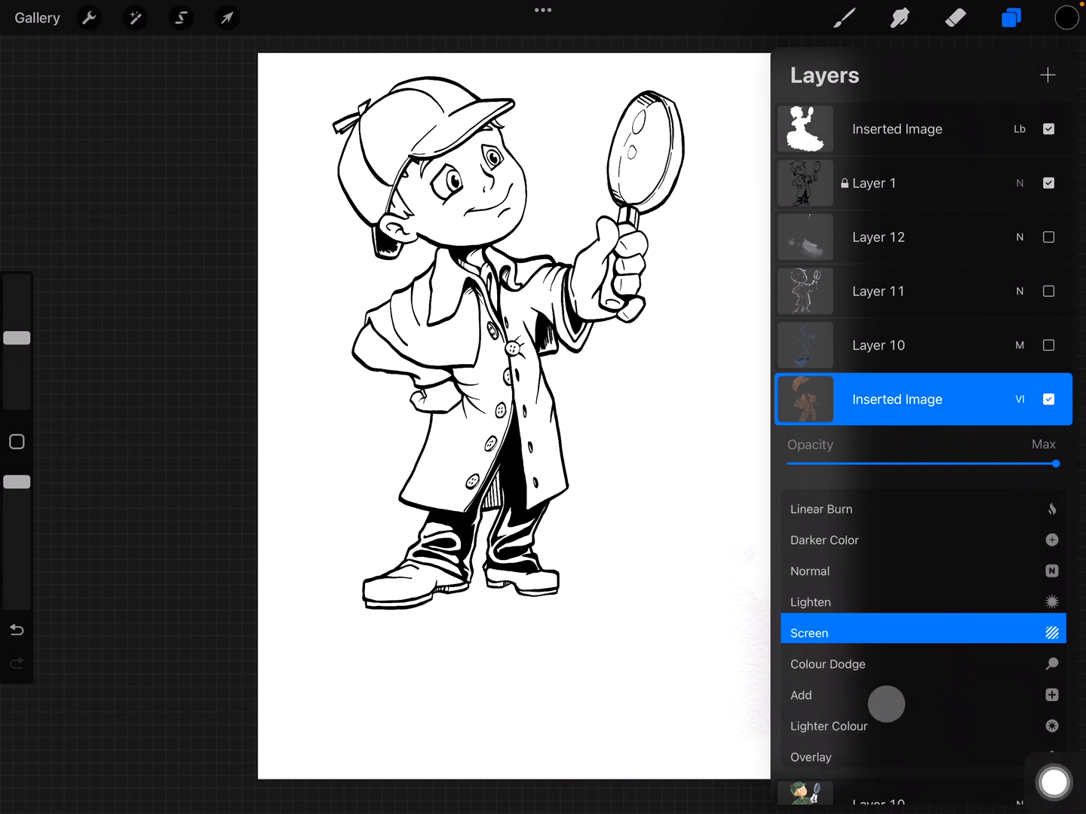
left_click(810, 628)
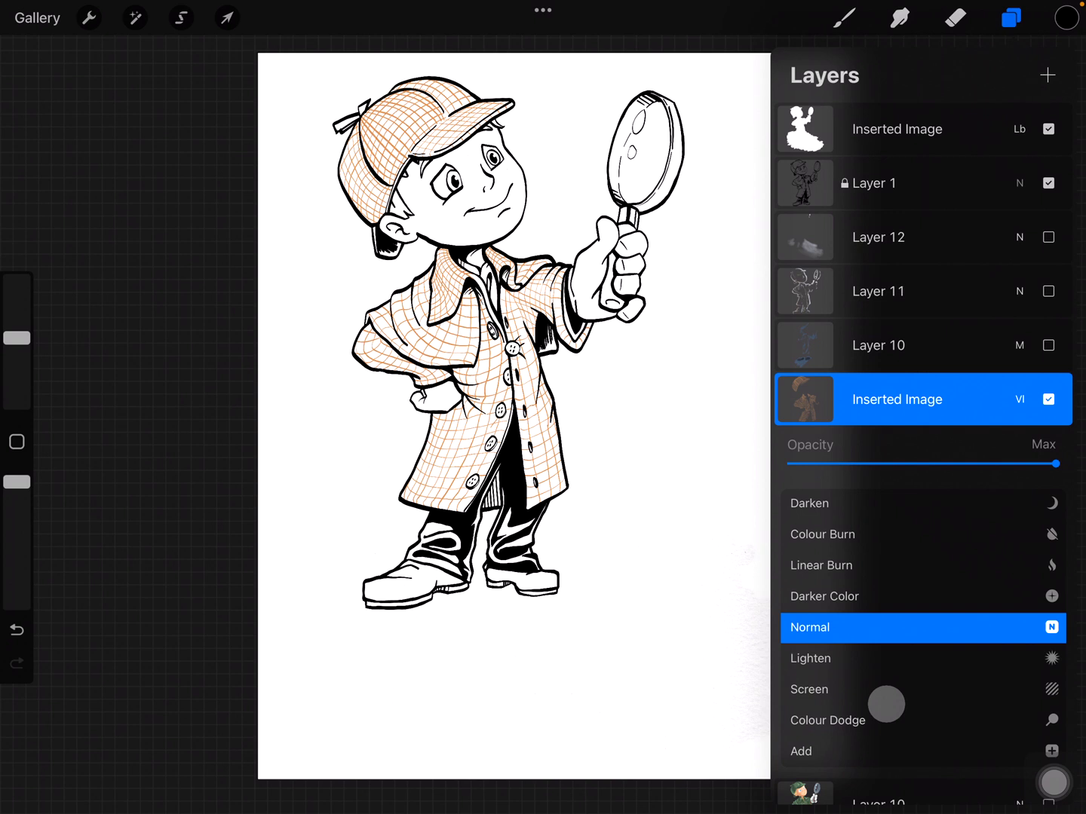
left_click(811, 628)
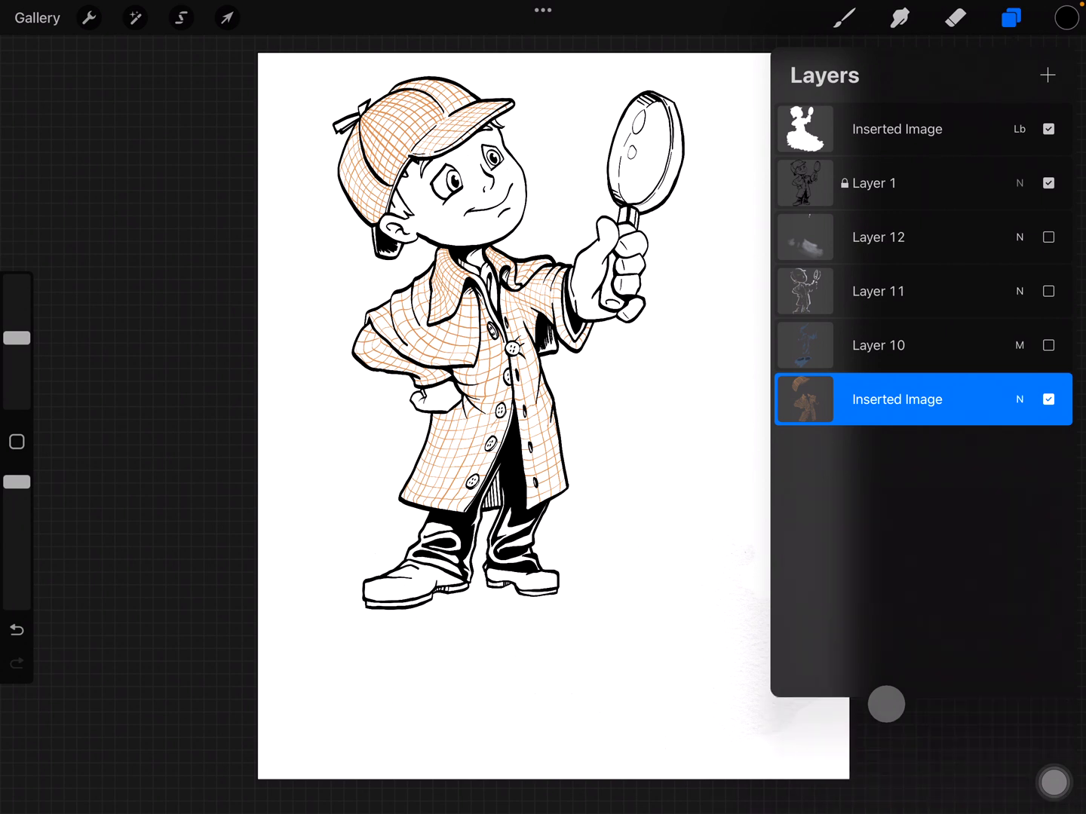
Switch the coloured detective Layer 10 back on beneath the brown hatching
scroll("down", 3)
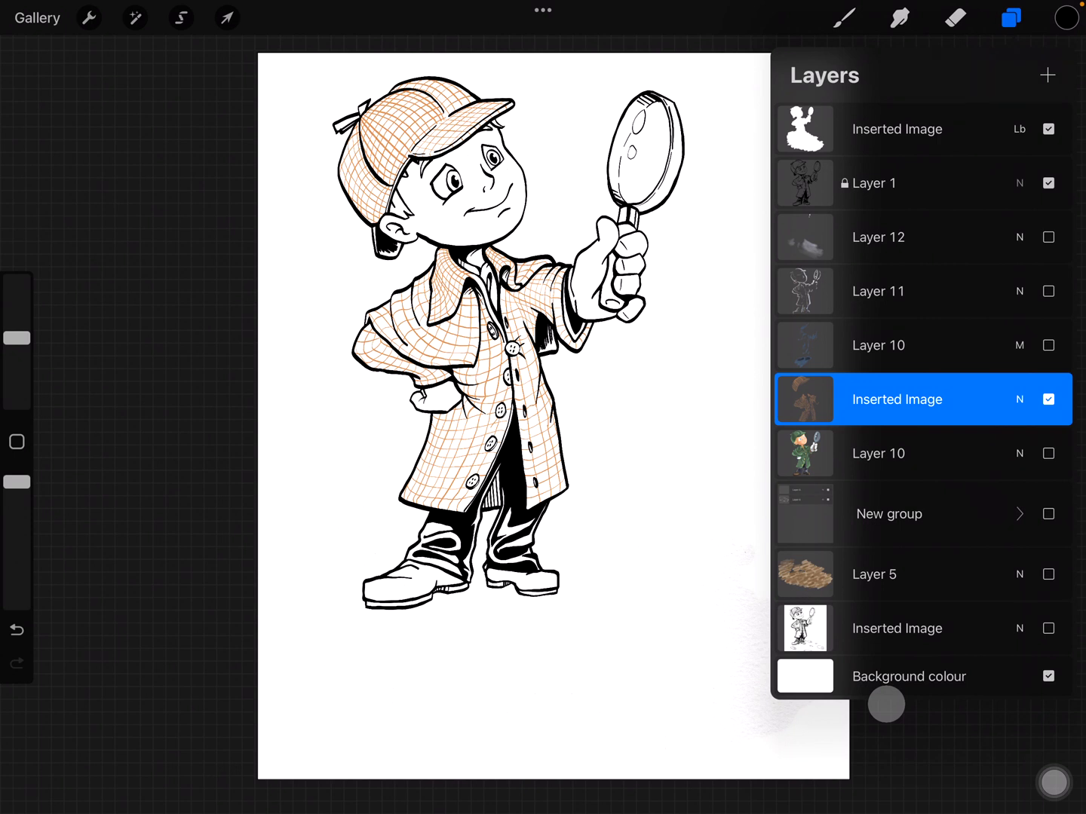
left_click(1048, 453)
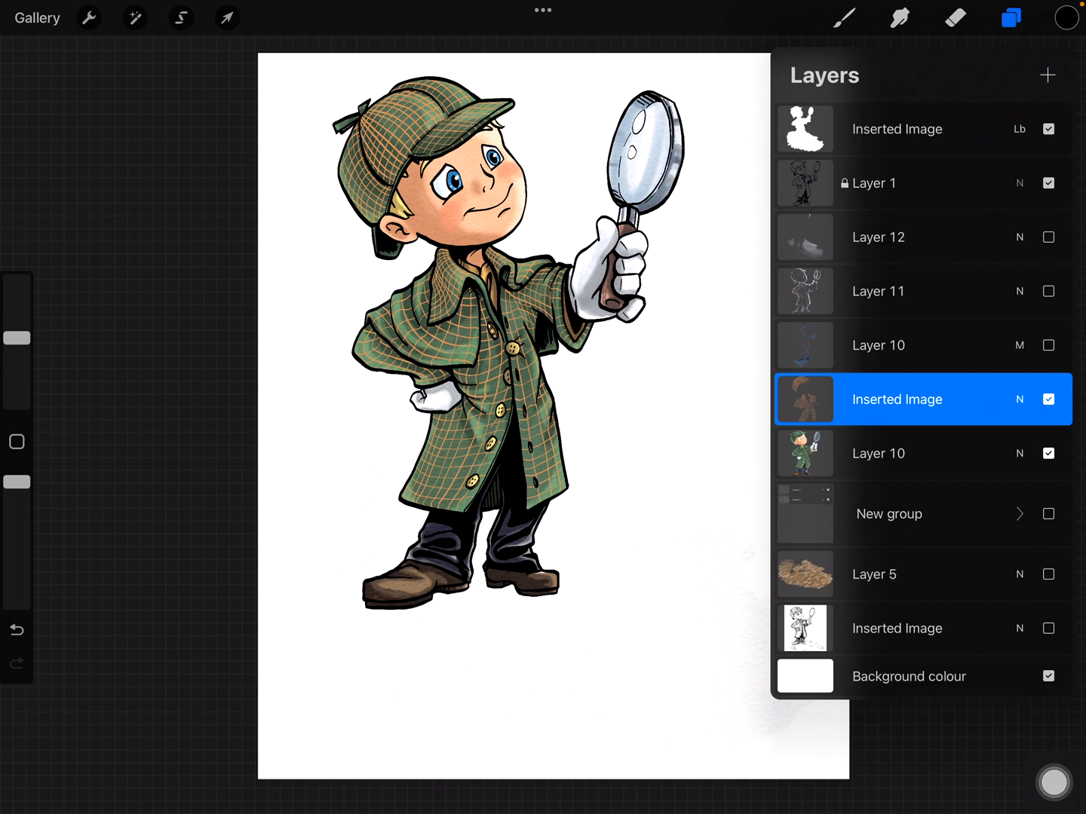
left_click(135, 18)
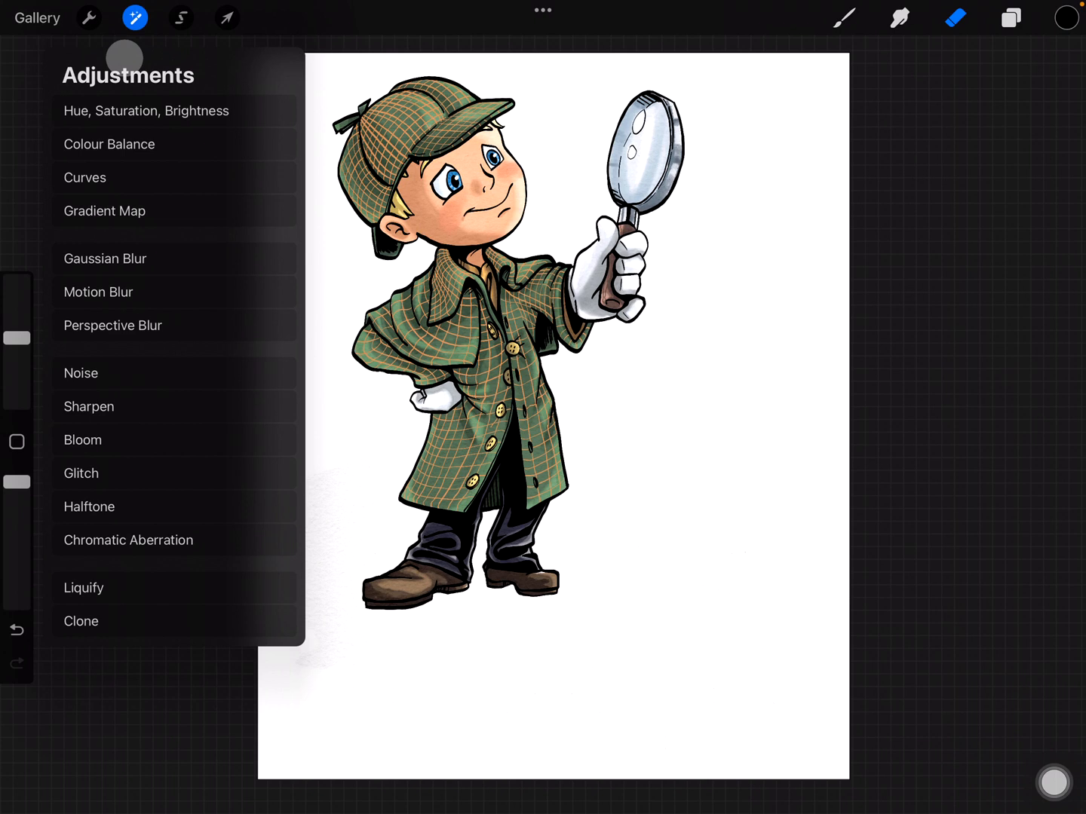
Boost red in the hatching's dark tones with Curves and blend the Inserted Image layer as Overlay
left_click(84, 178)
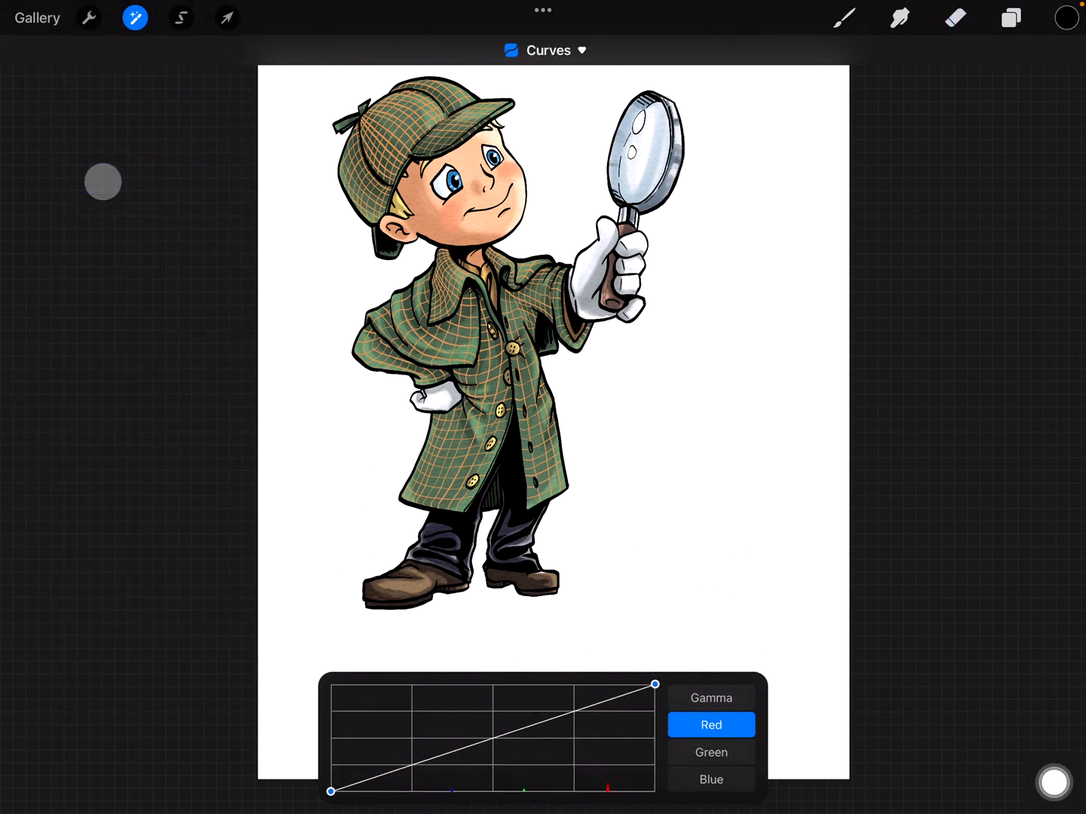
left_click(330, 790)
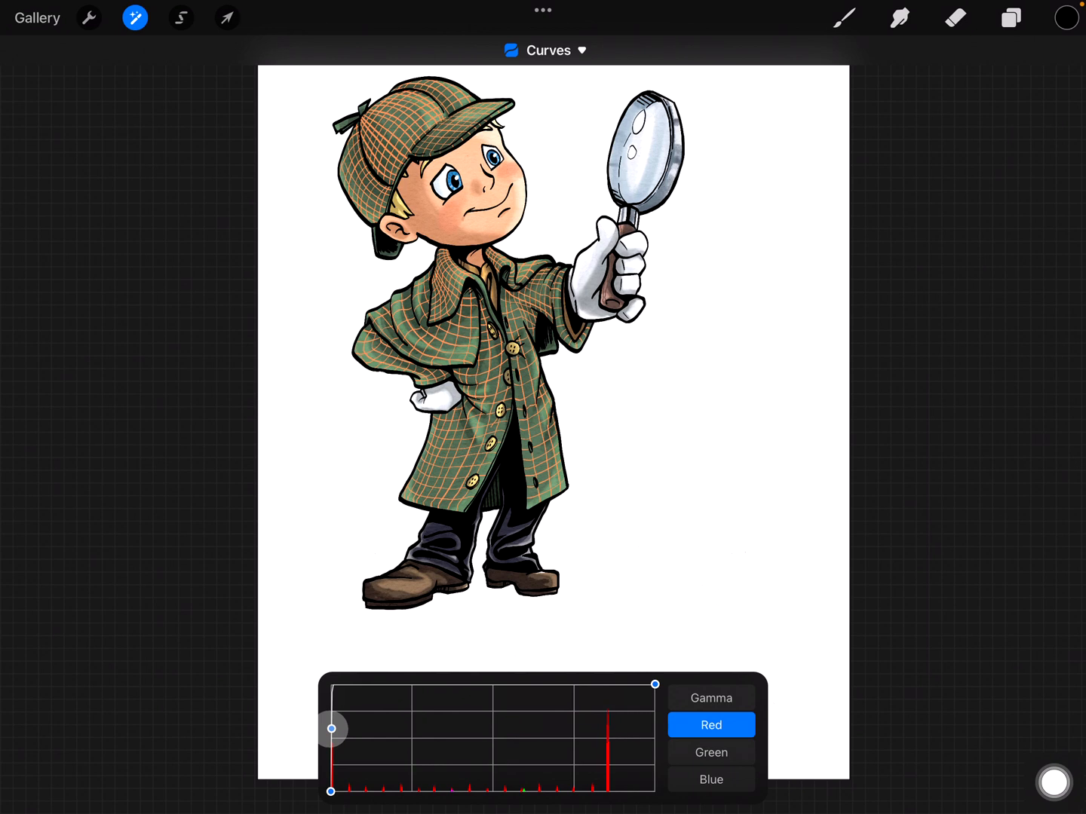
left_click(1011, 18)
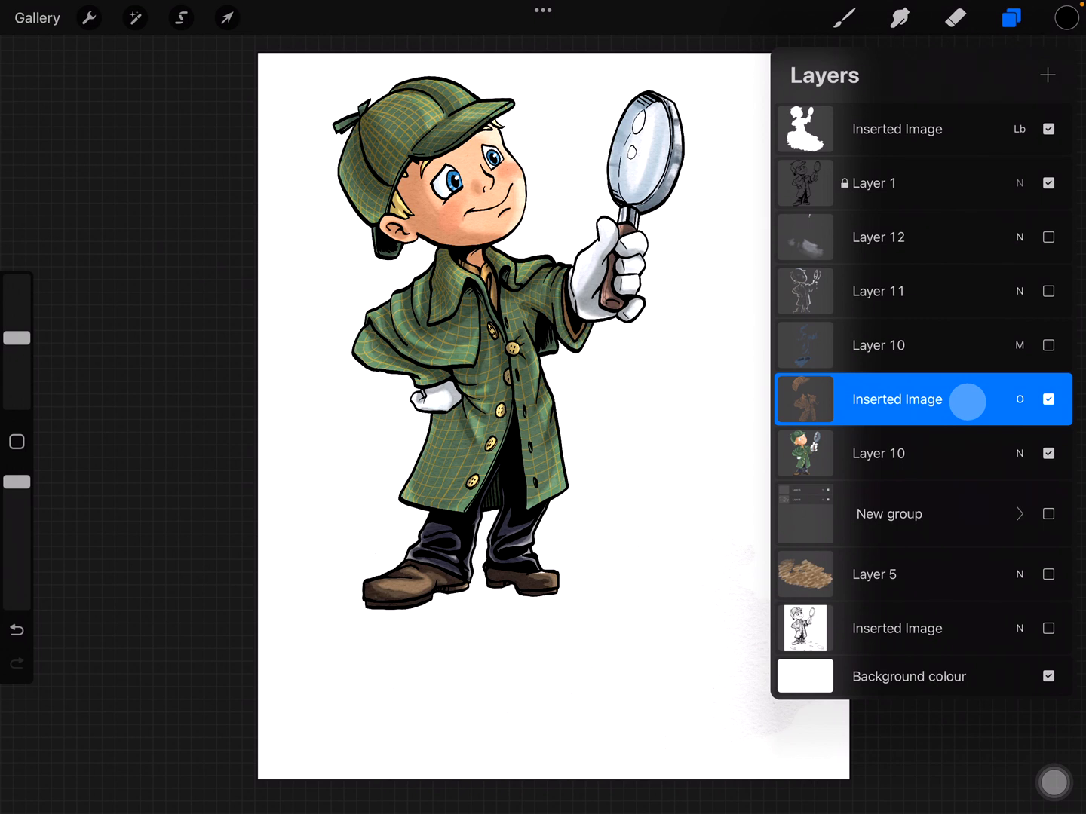
left_click(1010, 18)
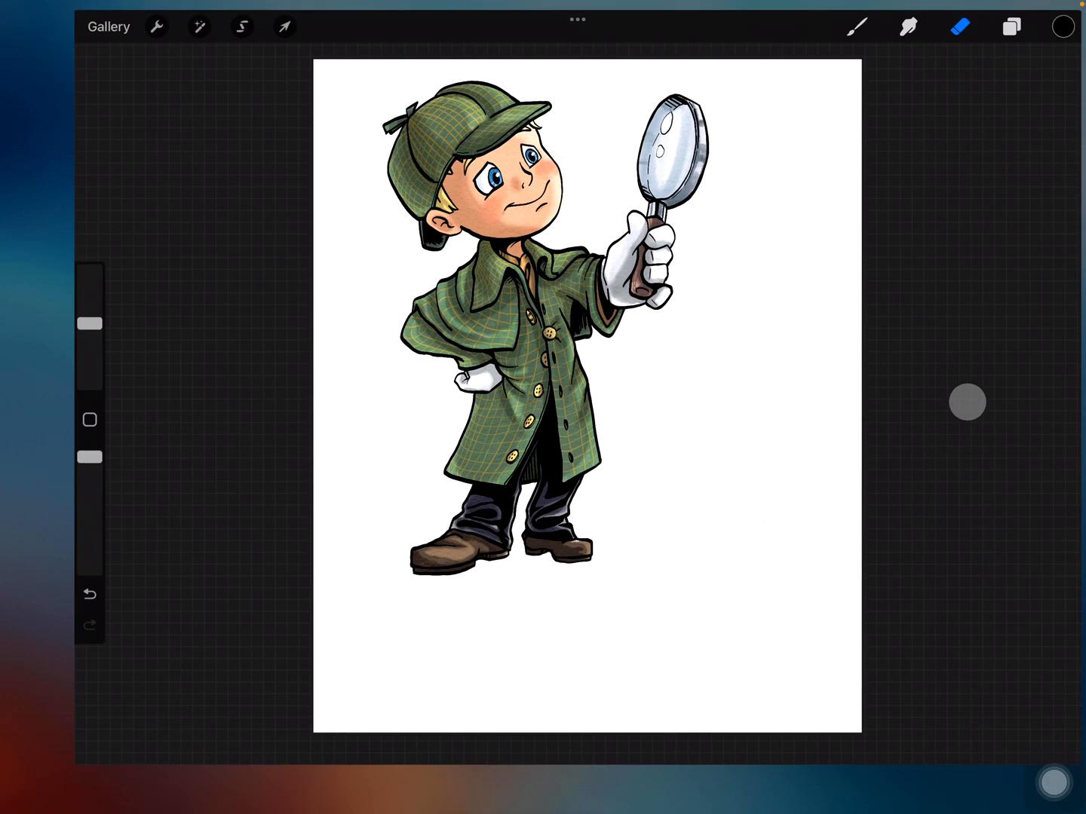